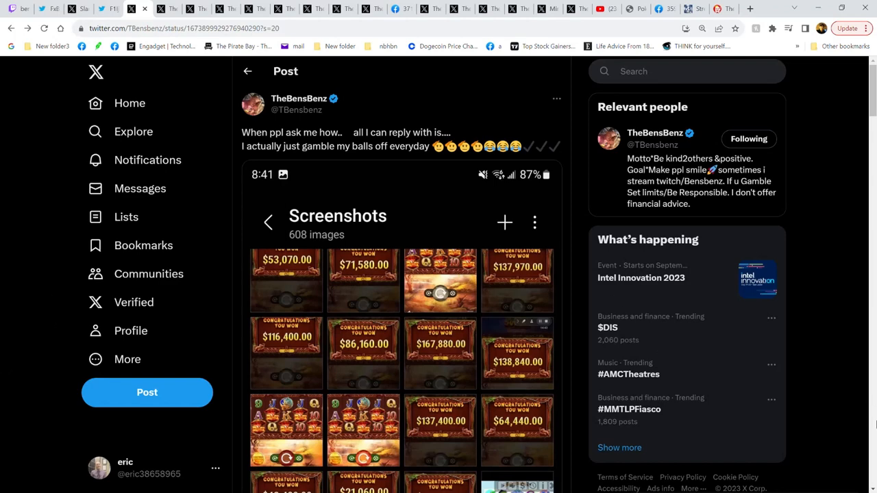
mouse_move(862, 377)
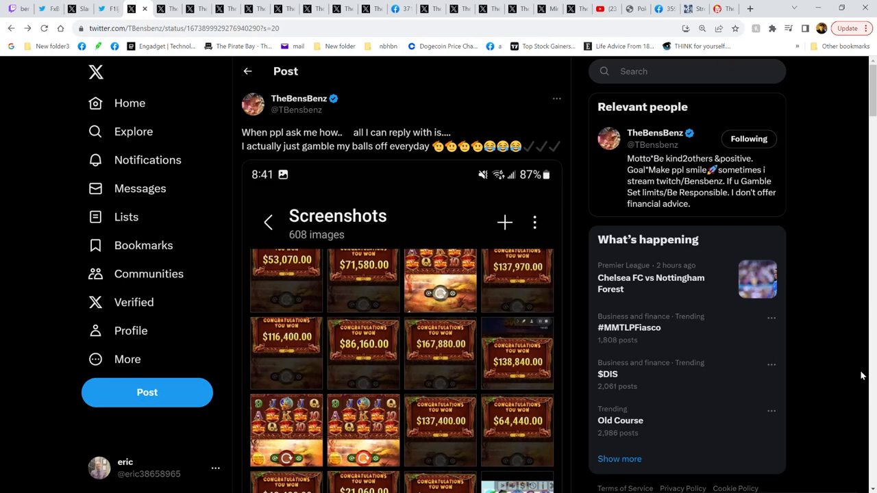
mouse_move(848, 373)
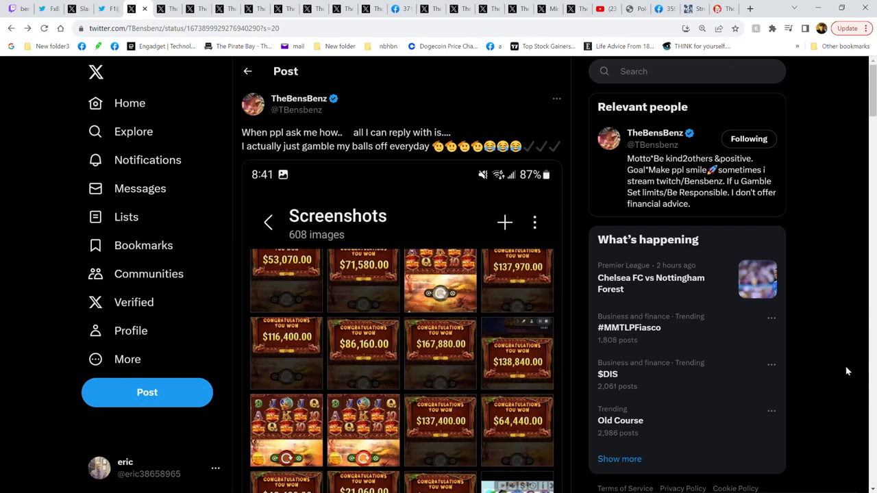
mouse_move(456, 310)
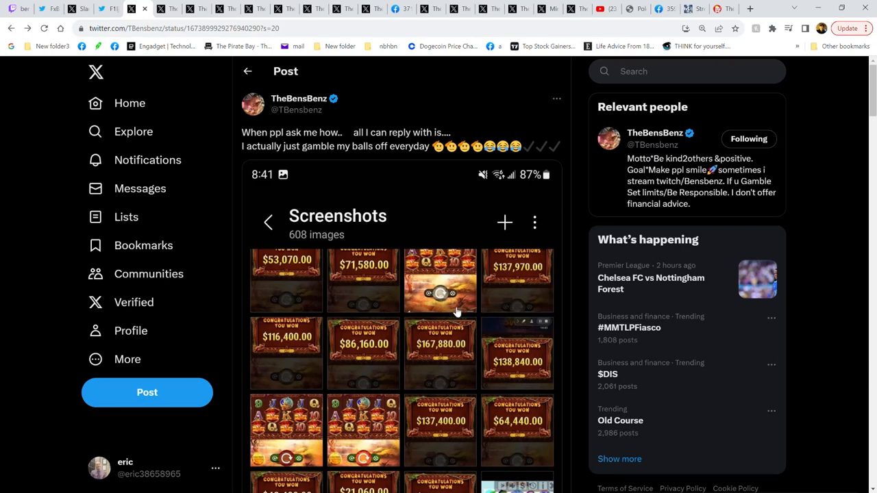
mouse_move(445, 379)
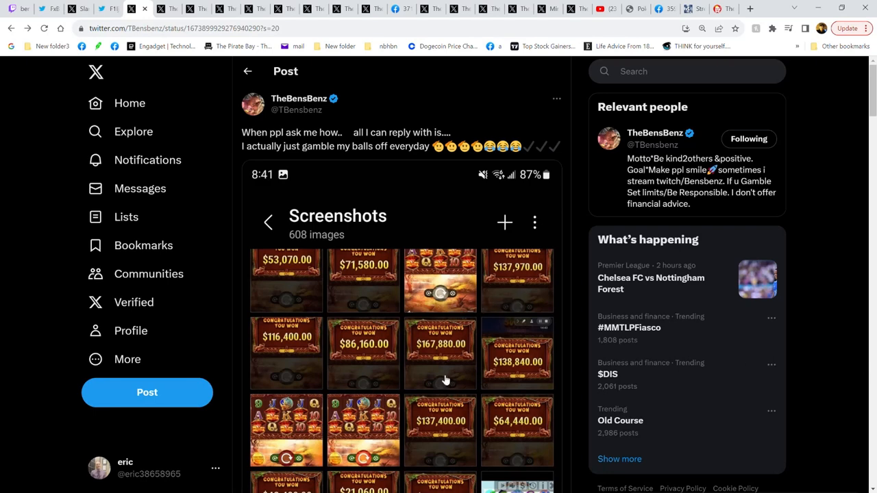
mouse_move(362, 353)
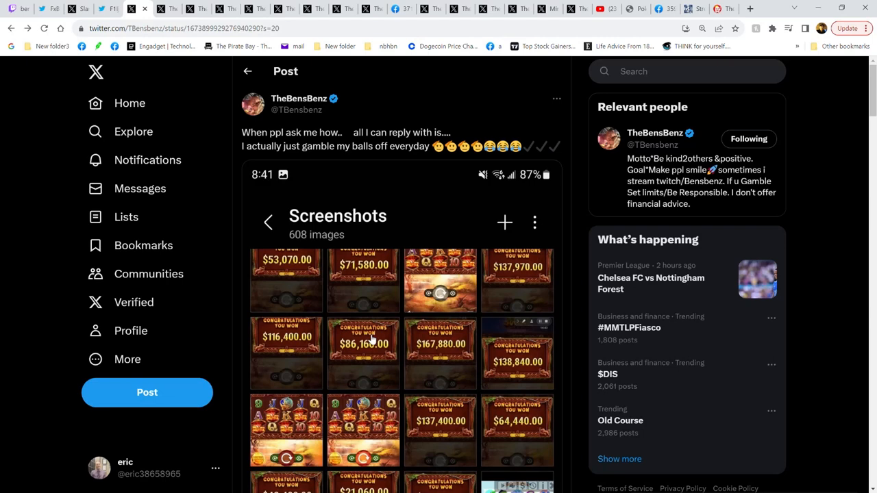
mouse_move(293, 420)
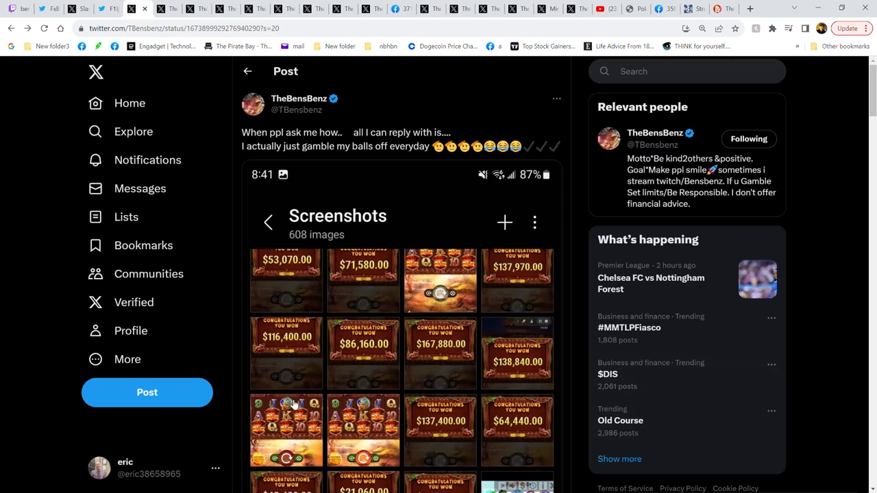
mouse_move(544, 472)
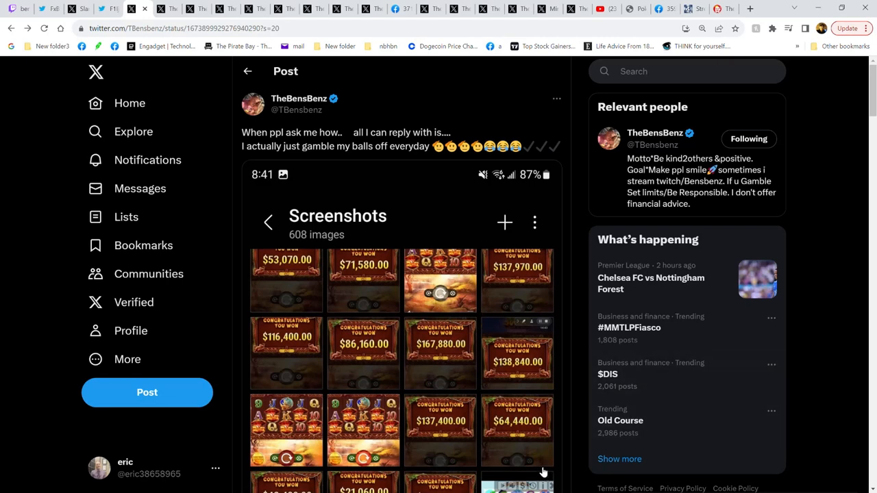
mouse_move(405, 339)
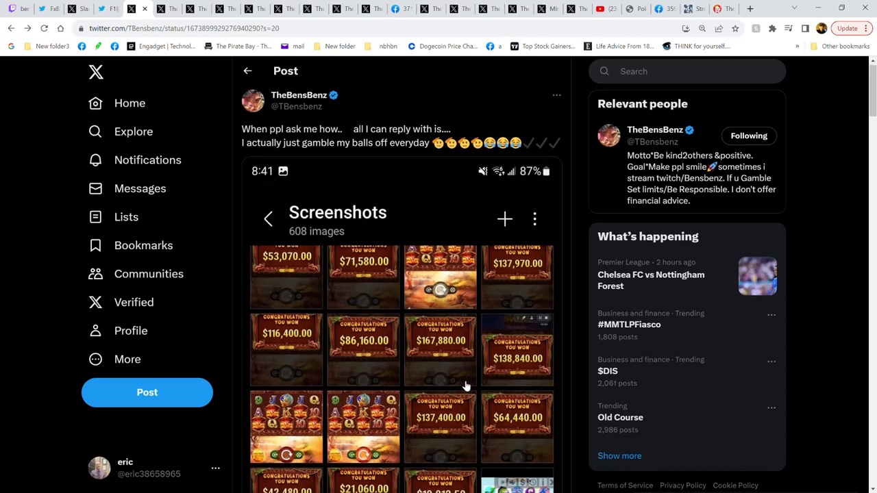
Step: Scroll through the win screenshots and replies, where the poster says the wins took two days
scroll("down", 3)
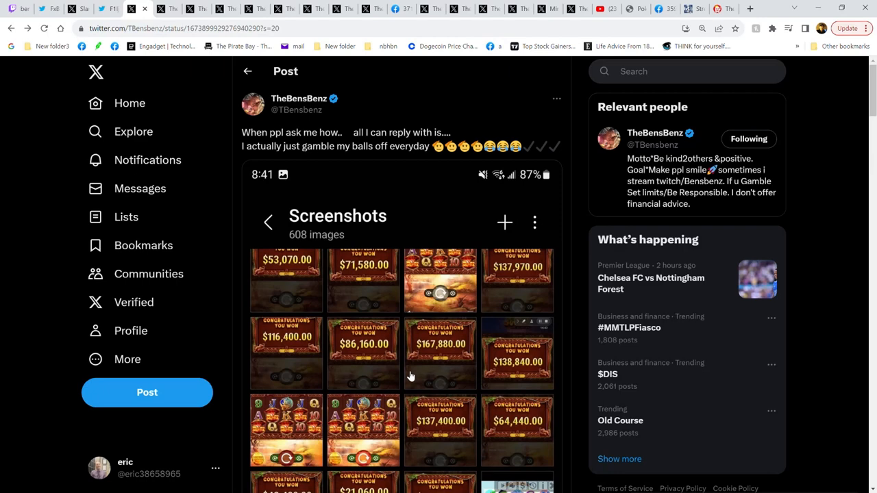
mouse_move(426, 287)
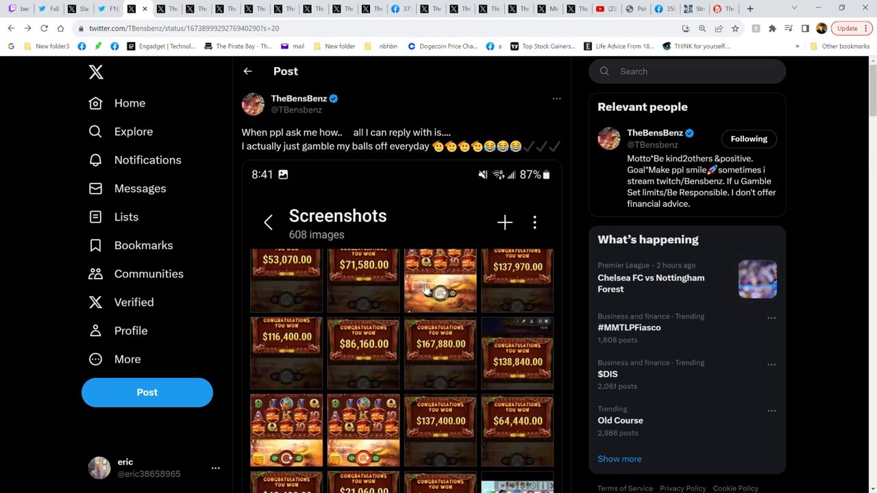
mouse_move(409, 277)
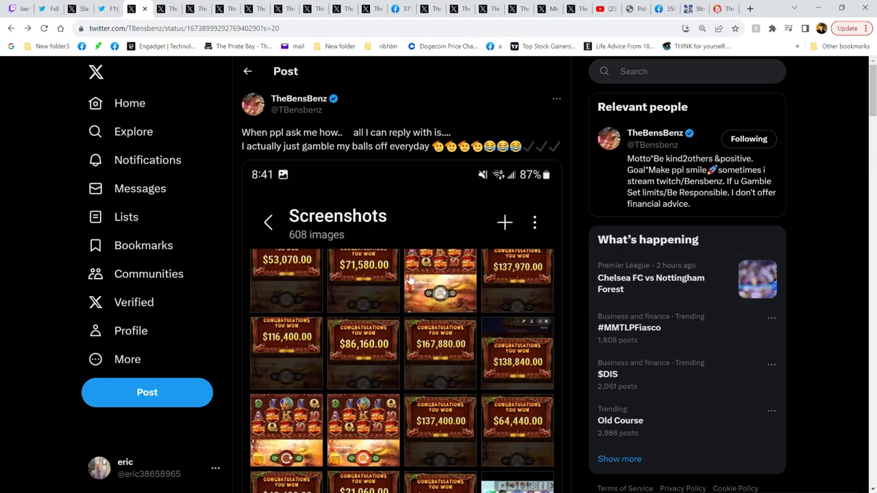
scroll("down", 3)
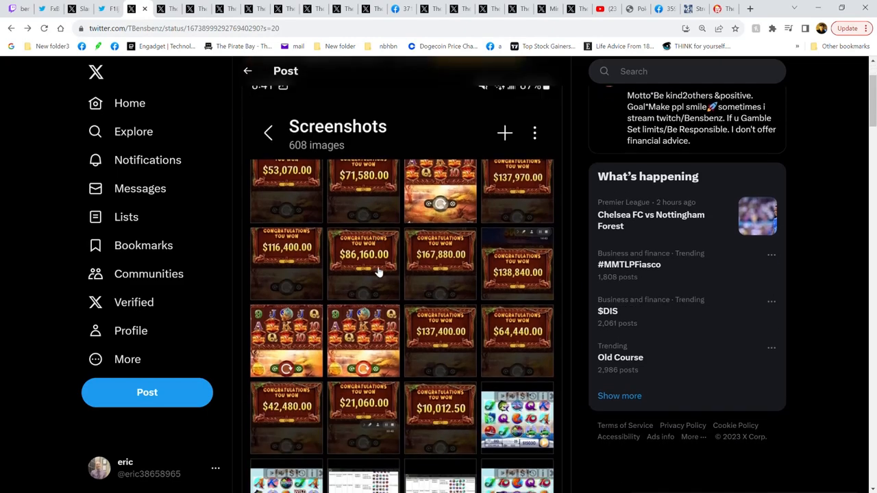
scroll("down", 3)
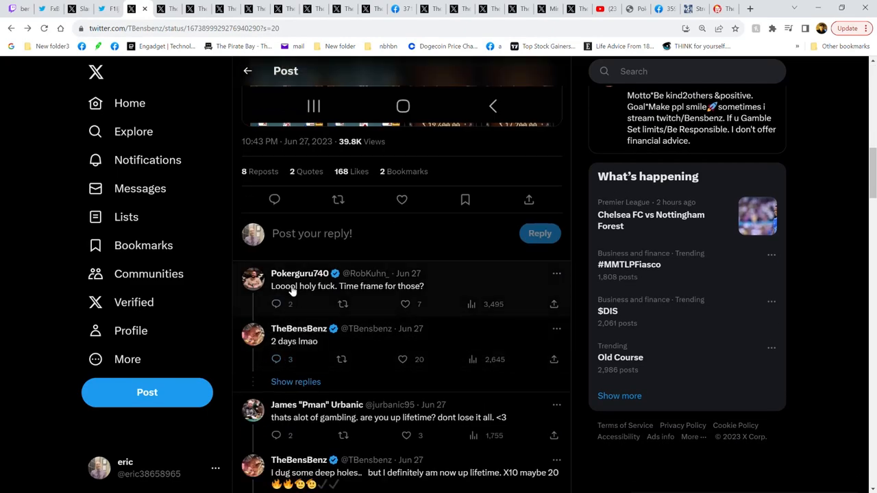
mouse_move(269, 344)
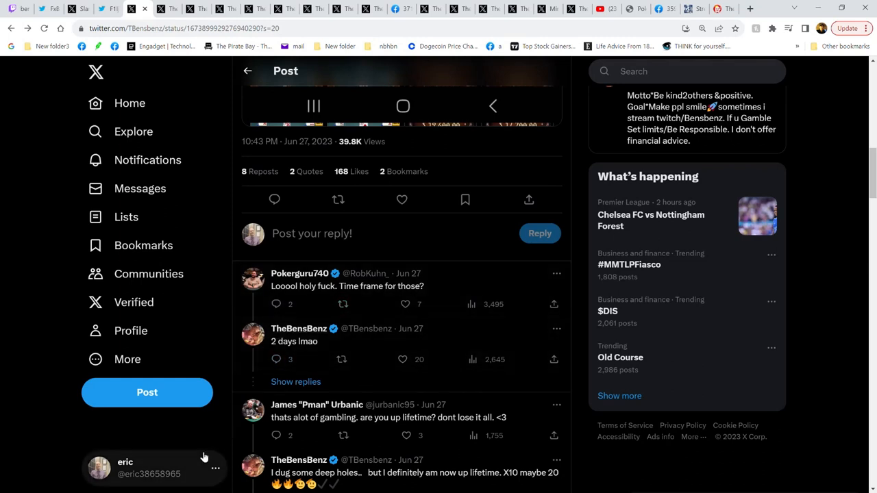
mouse_move(404, 259)
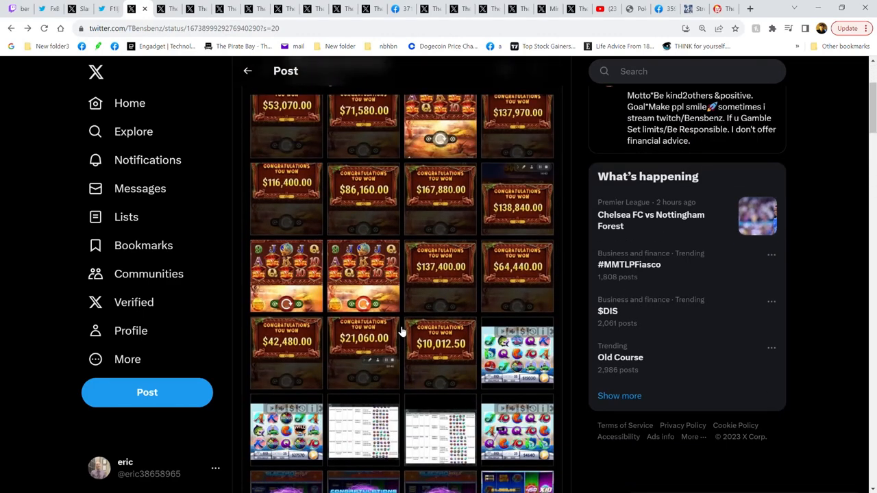
scroll("down", 3)
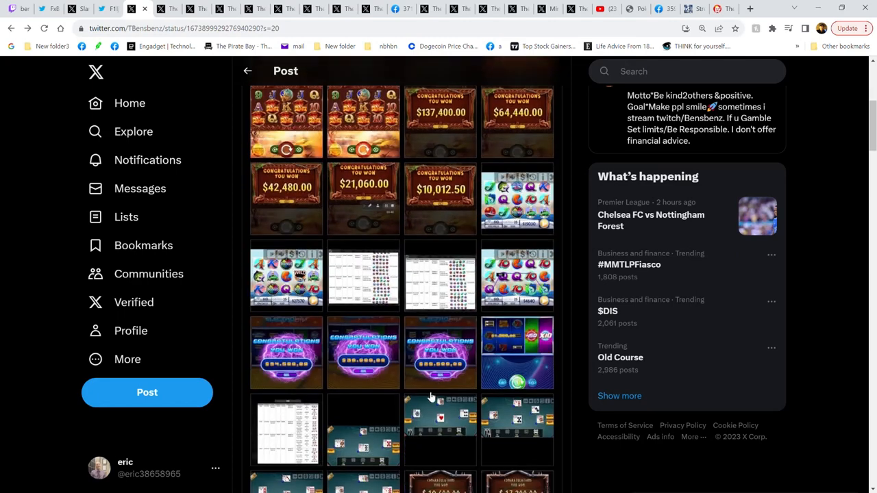
scroll("down", 3)
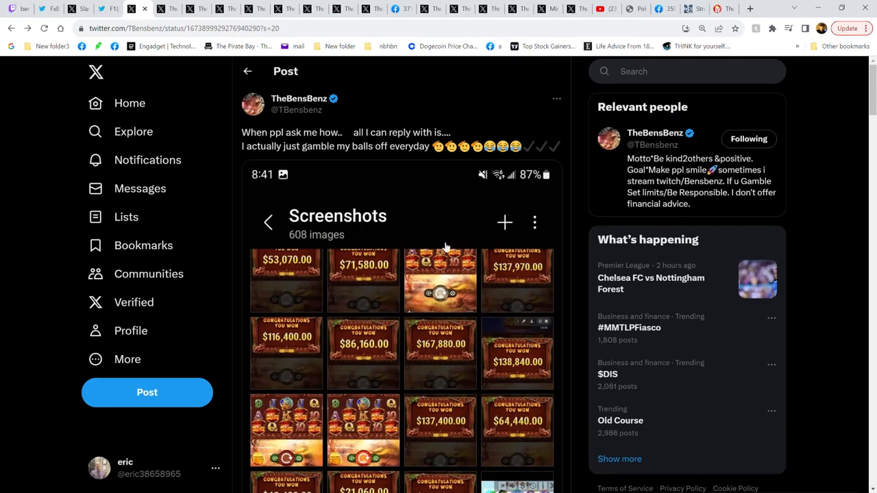
mouse_move(224, 149)
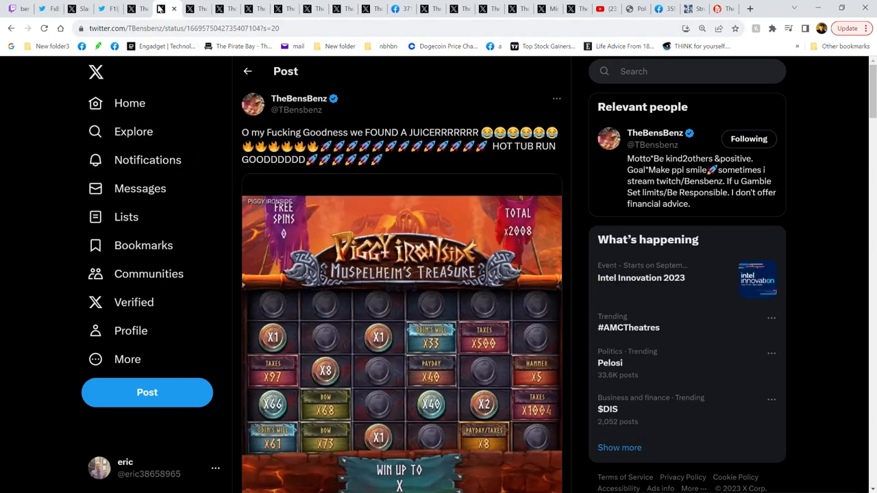
Step: Scroll the 'Got EMMMMM' Money Vault slot video post
scroll("down", 3)
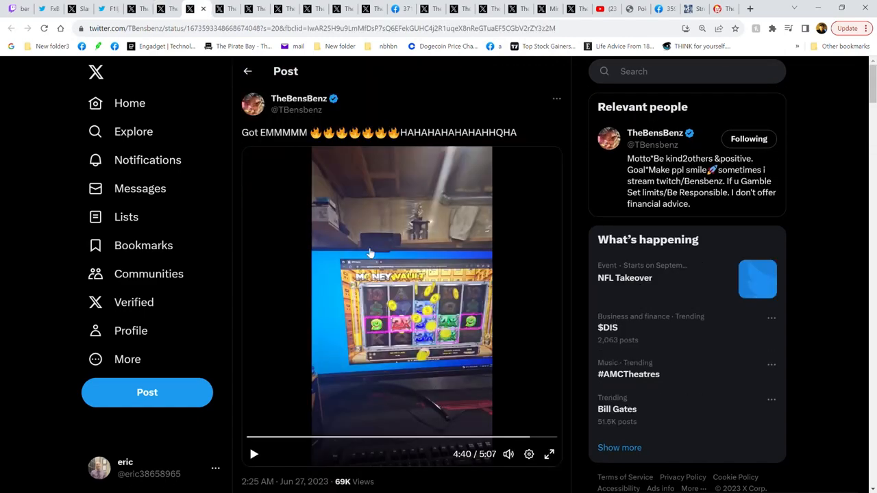
Step: Play the Money Vault video, pausing and resuming around its 227,500 win screen
scroll("down", 3)
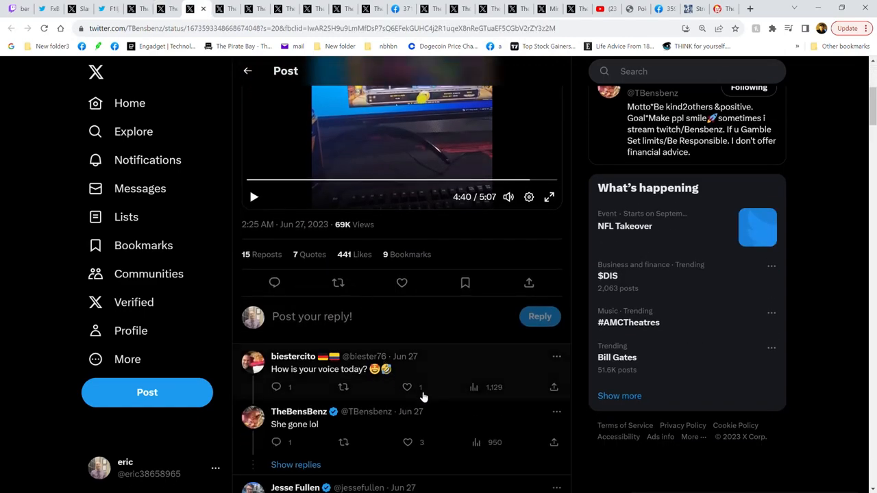
left_click(254, 196)
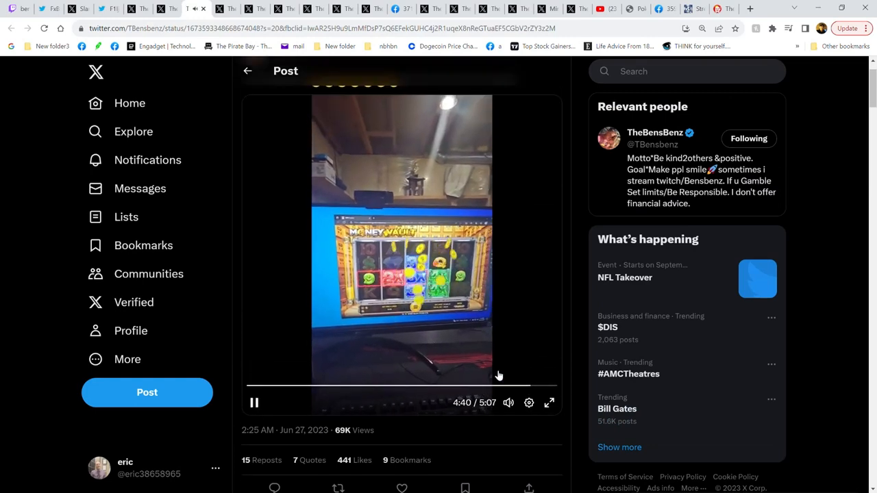
left_click(549, 403)
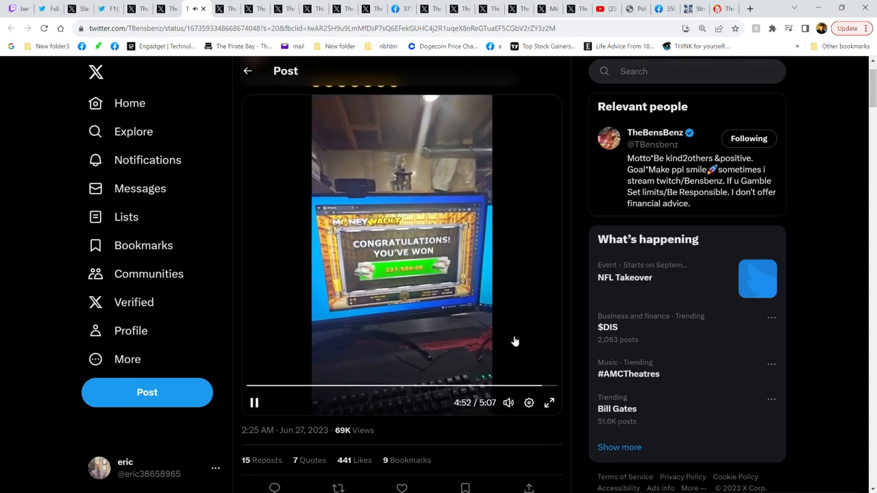
left_click(254, 402)
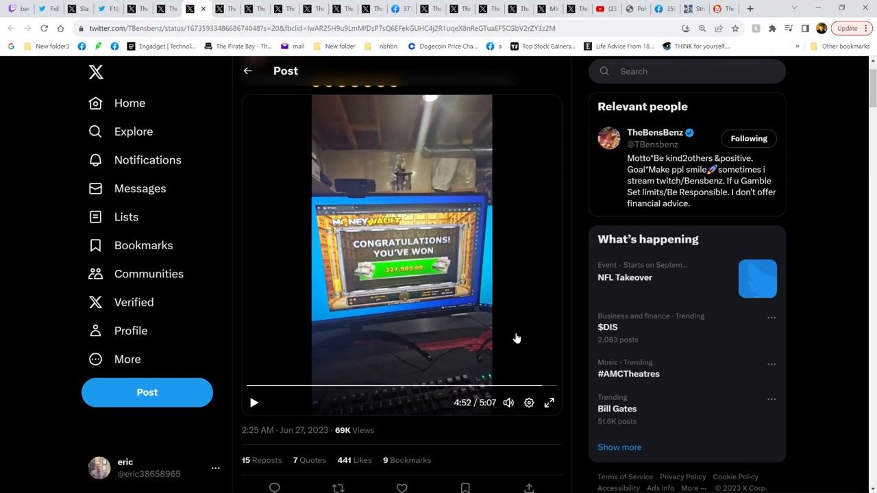
left_click(253, 402)
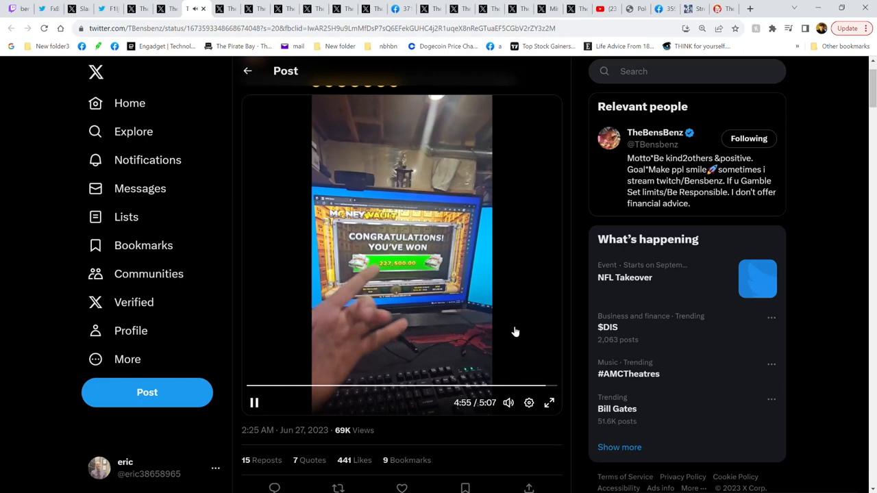
mouse_move(499, 340)
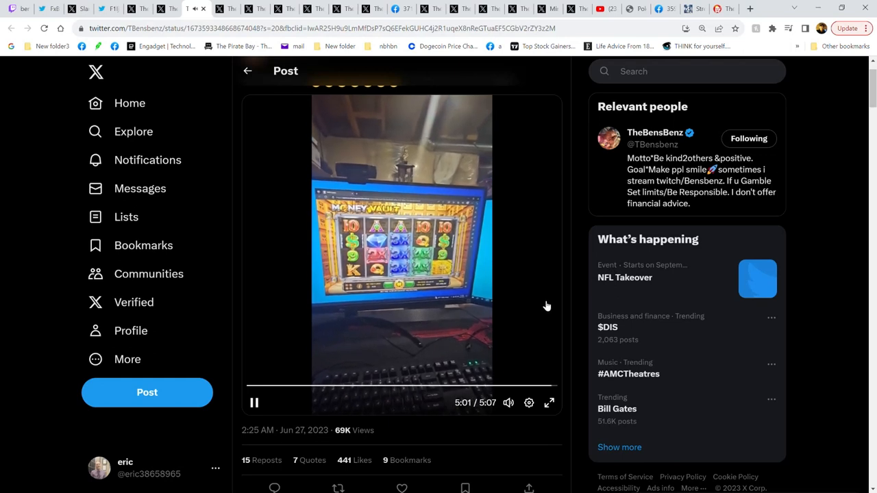
left_click(255, 403)
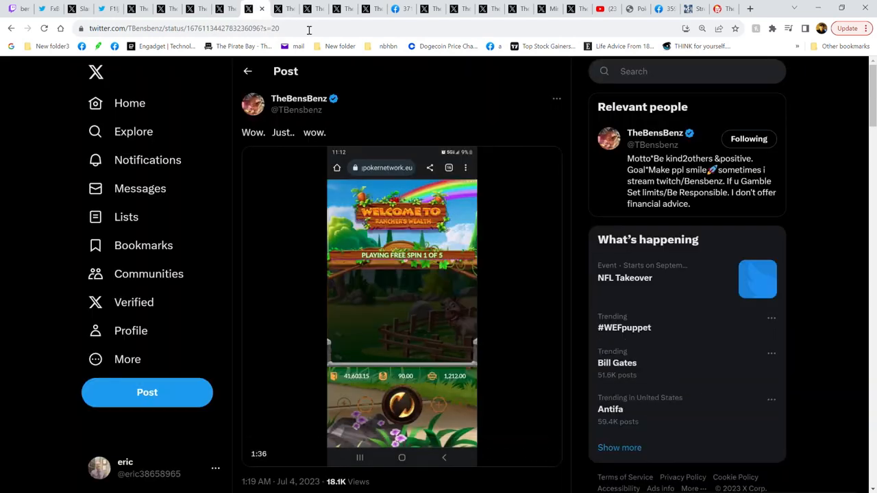
Step: Watch the Rancher's Wealth clip through its 'You've won 66,360.00' screen
scroll("down", 3)
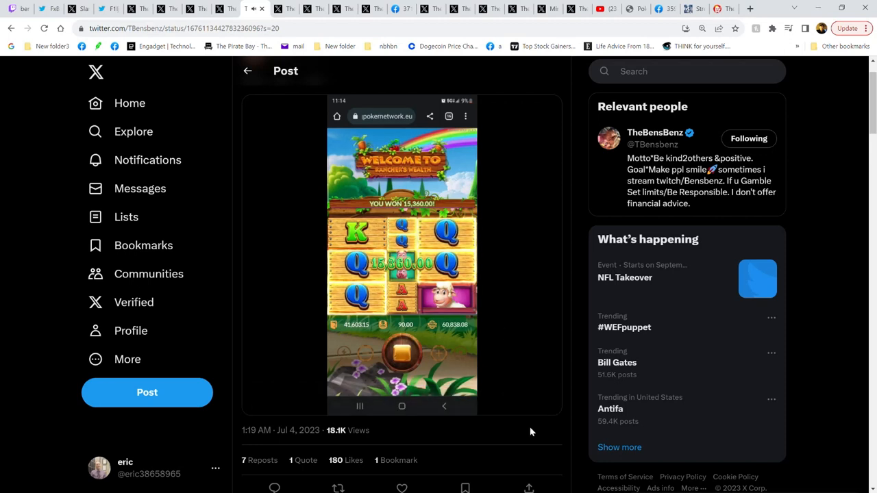
left_click(402, 254)
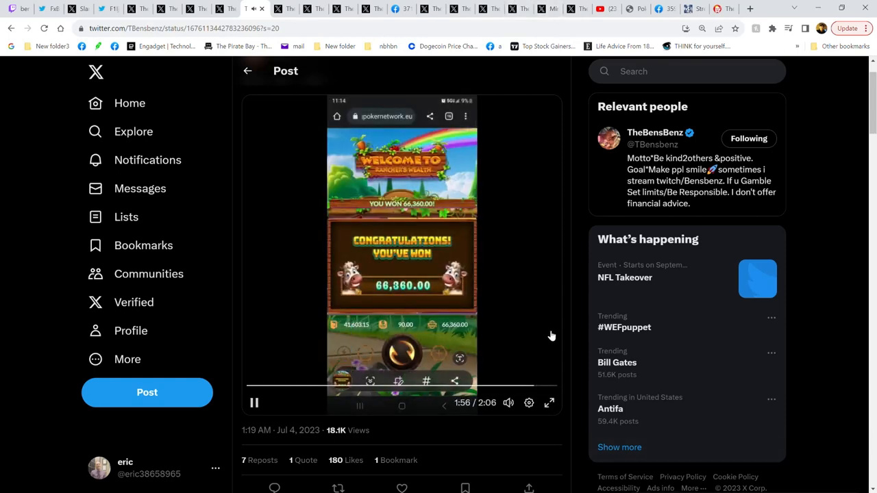
mouse_move(501, 337)
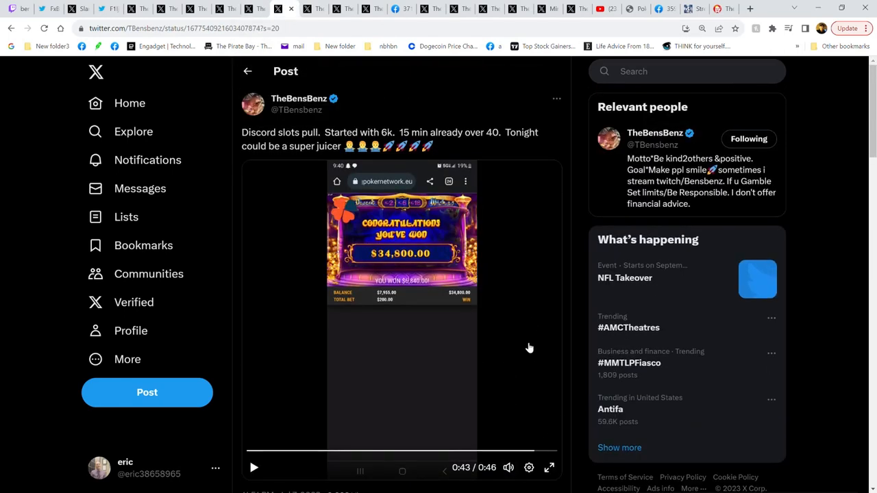
mouse_move(364, 186)
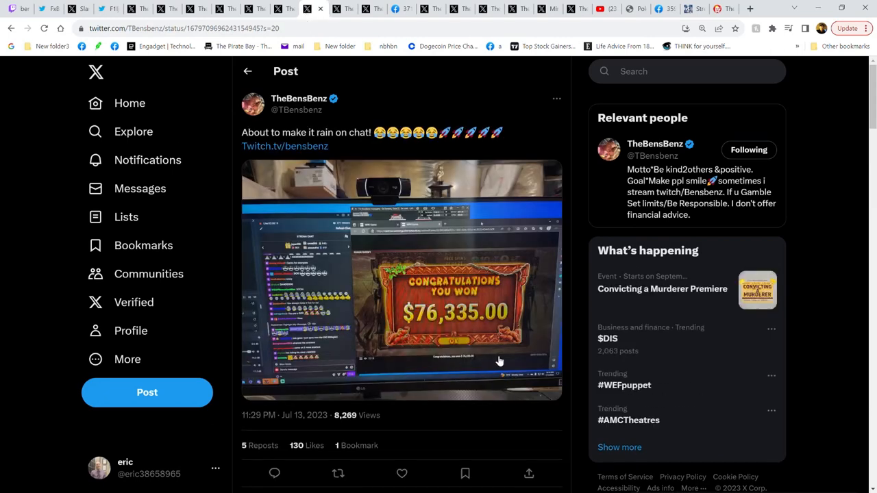
Step: Scroll through the $76,335 and $33,975 win posts and their replies
scroll("down", 3)
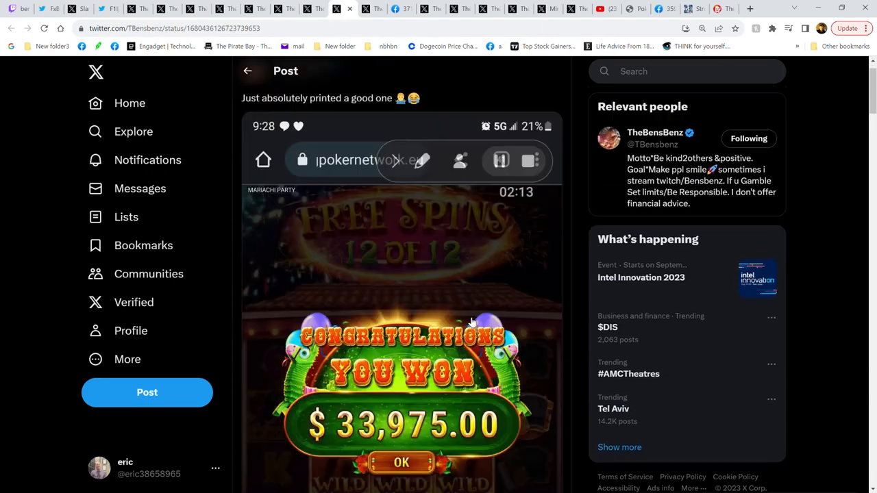
scroll("down", 3)
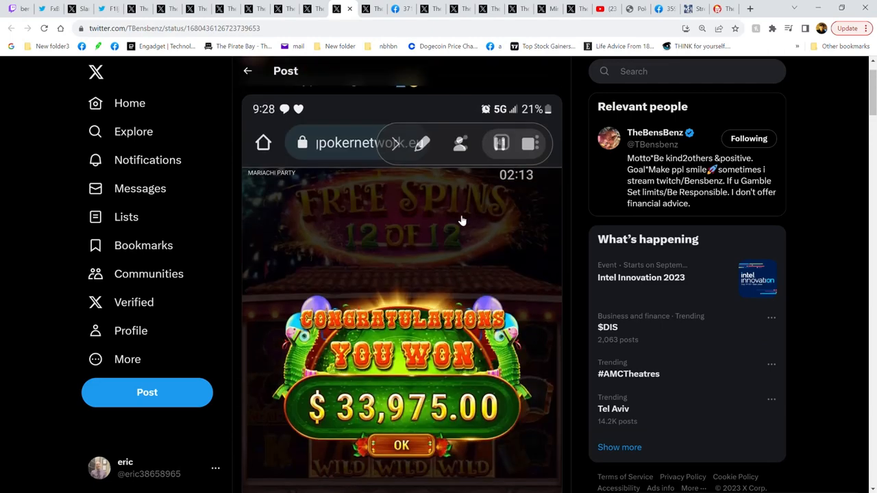
scroll("down", 3)
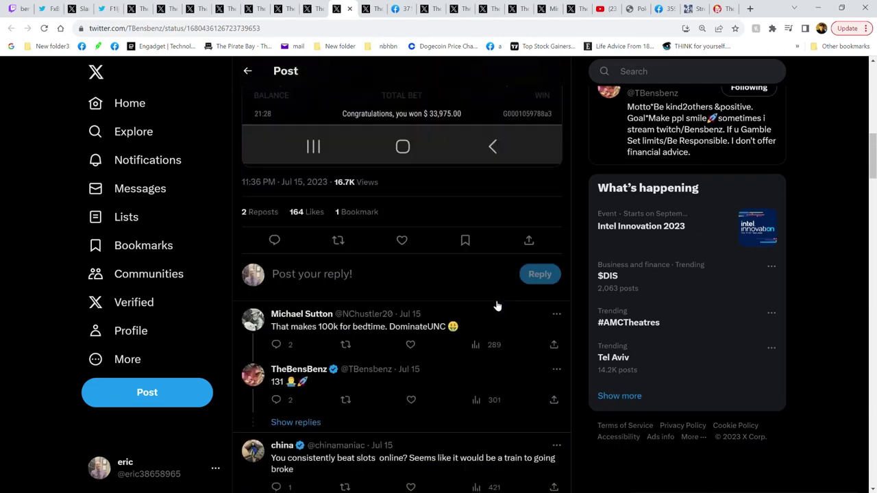
scroll("down", 3)
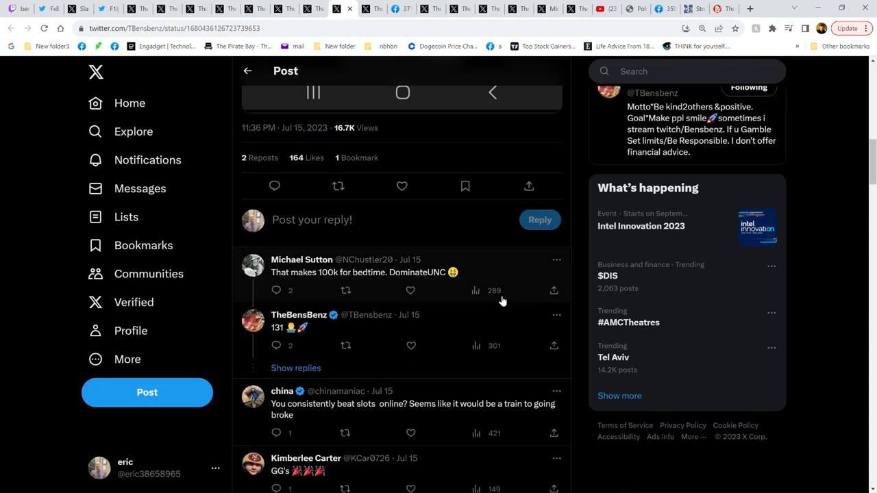
scroll("down", 3)
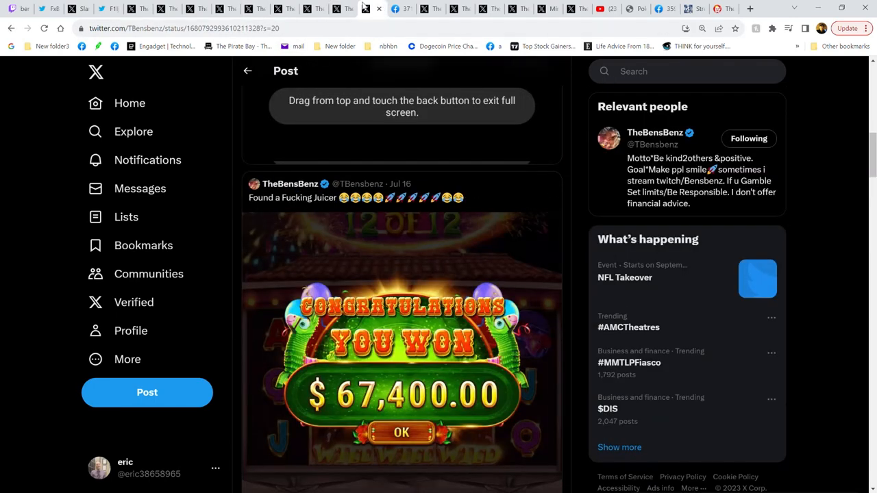
Step: Scroll the $44,400 win clip and replies, then move to the Money Vault stream photo
scroll("down", 3)
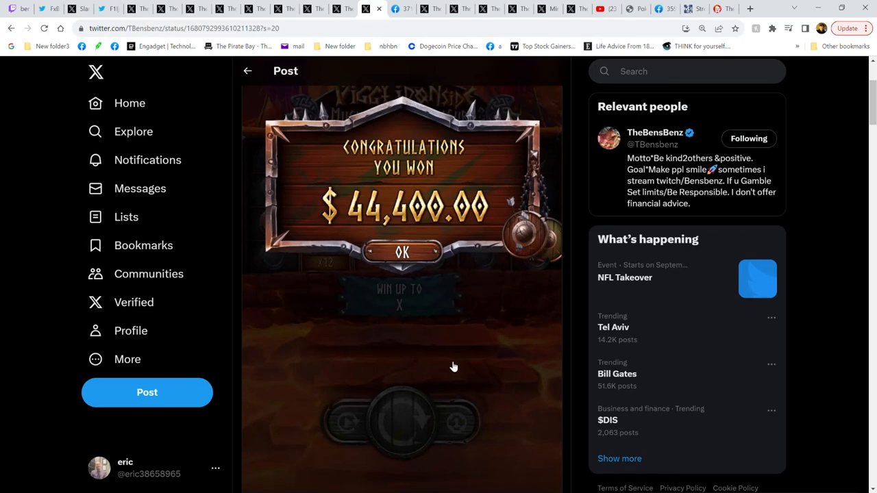
scroll("down", 3)
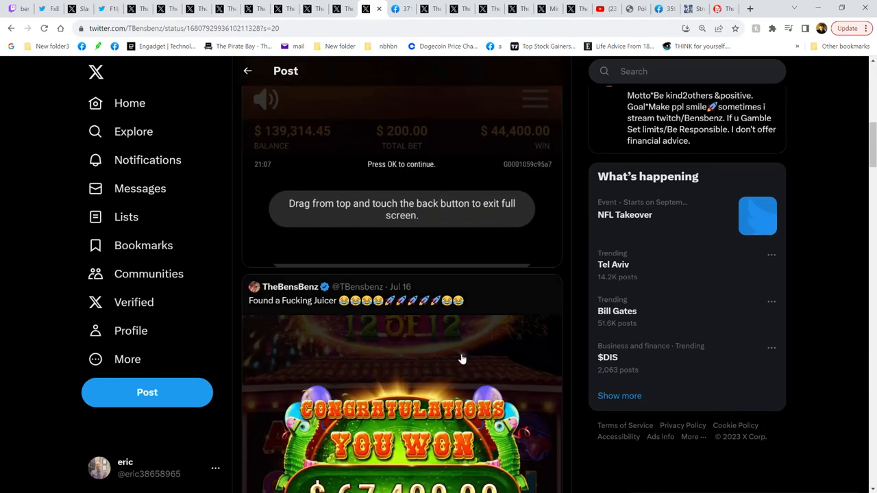
scroll("down", 3)
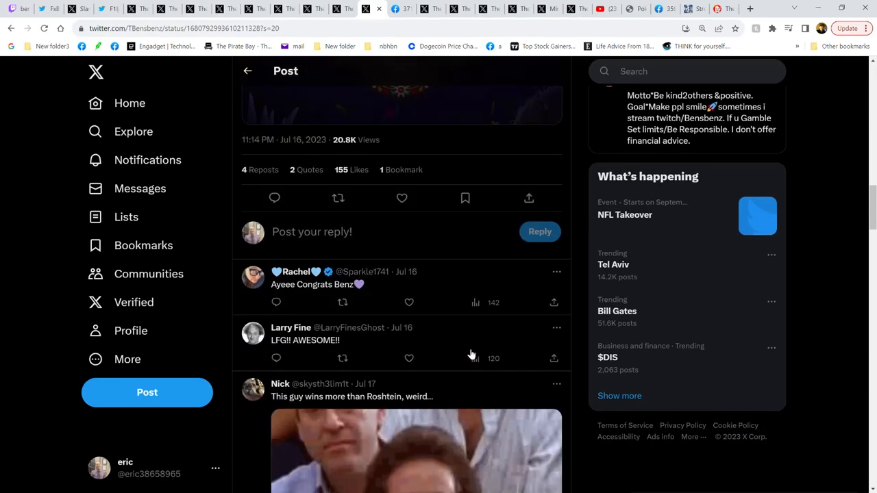
scroll("down", 3)
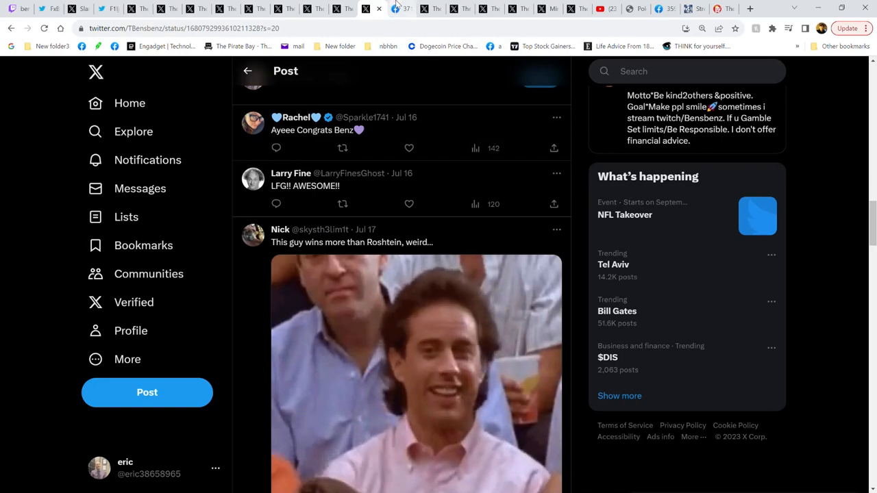
left_click(393, 8)
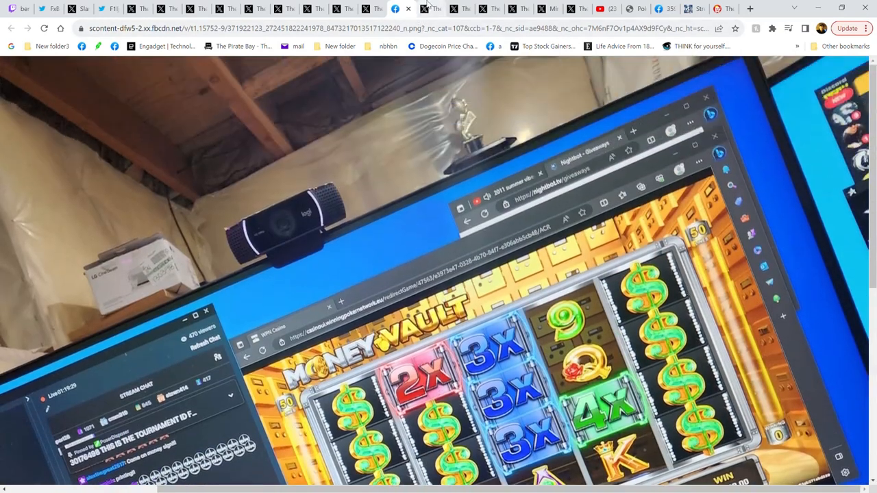
Step: Switch to the 'One last giveaway. 26k profit tonight on stream!' post
left_click(424, 8)
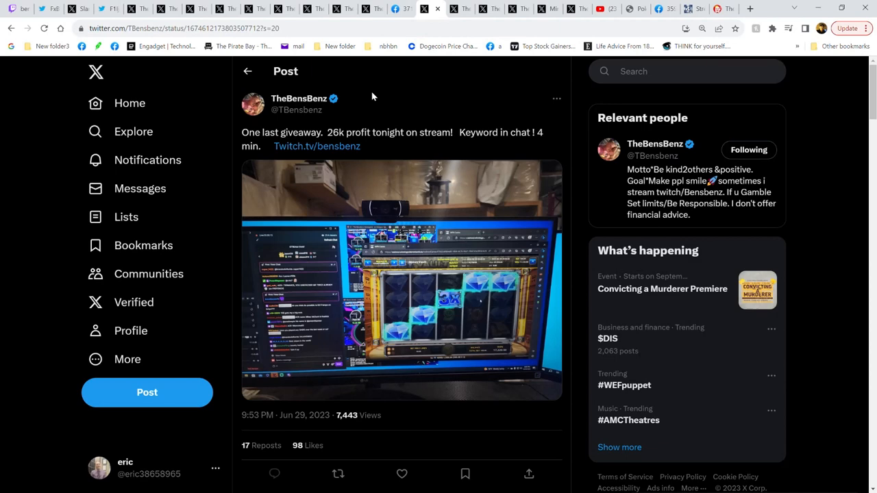
mouse_move(245, 360)
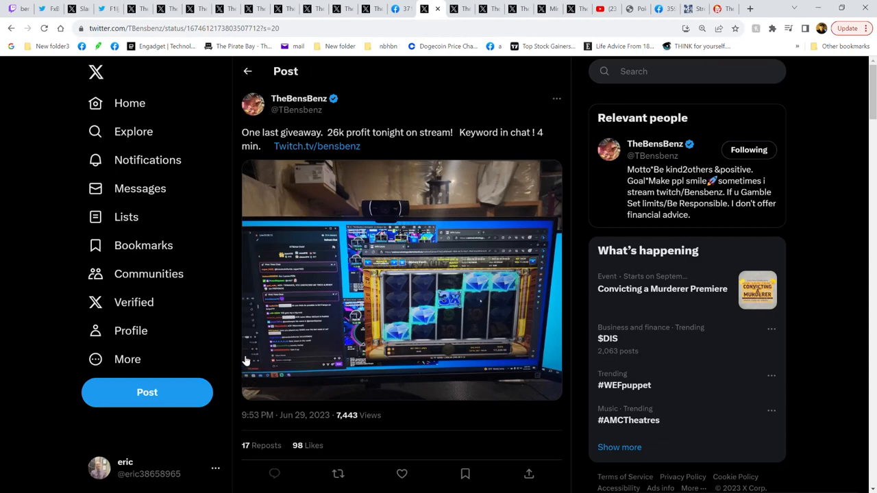
mouse_move(241, 356)
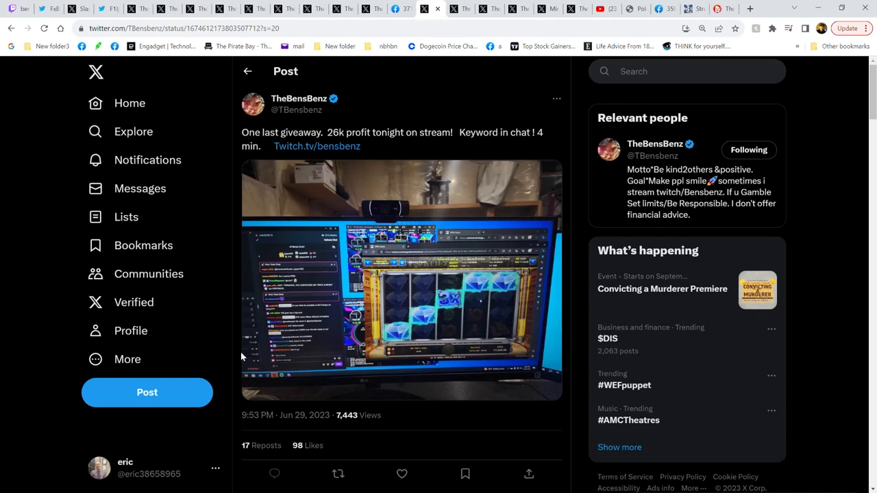
mouse_move(476, 380)
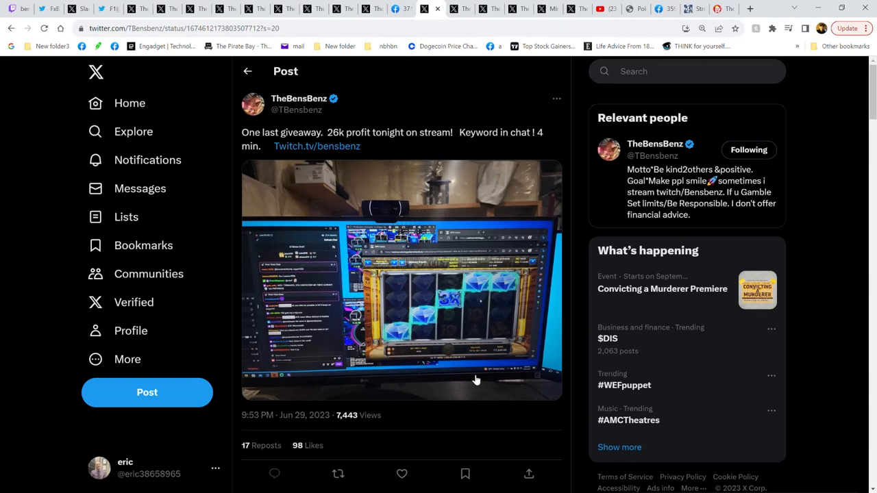
mouse_move(476, 373)
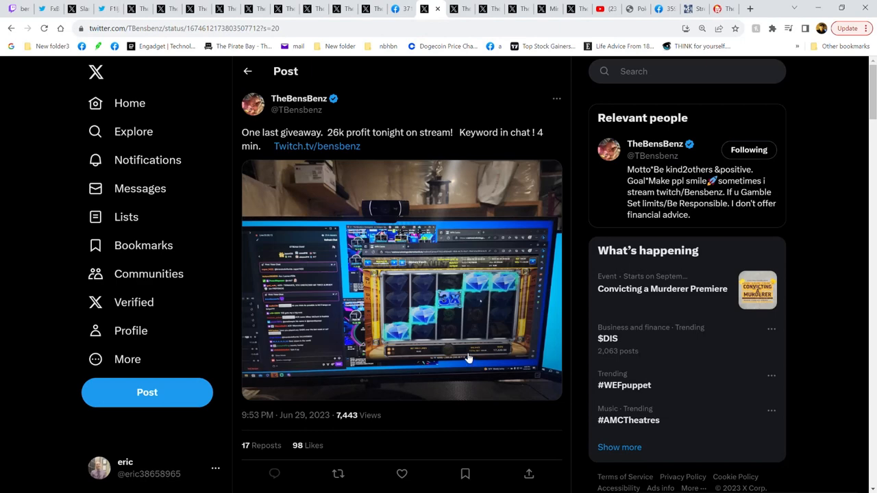
mouse_move(461, 235)
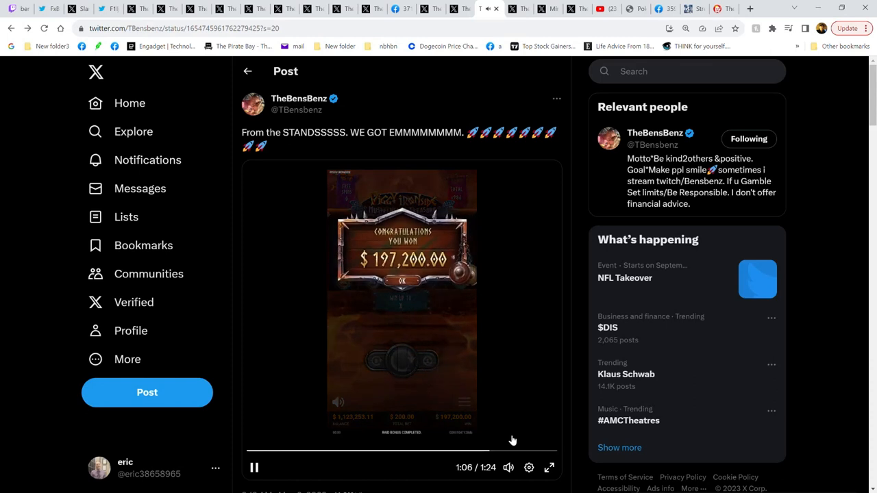
mouse_move(523, 249)
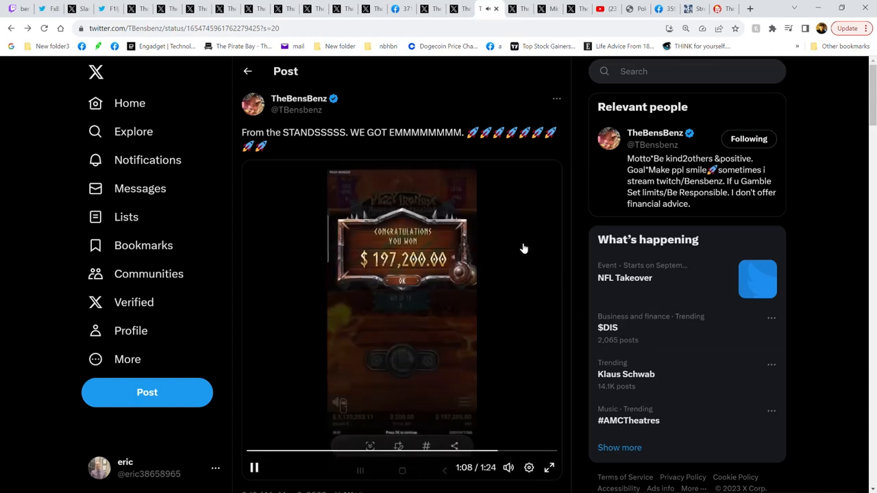
mouse_move(518, 303)
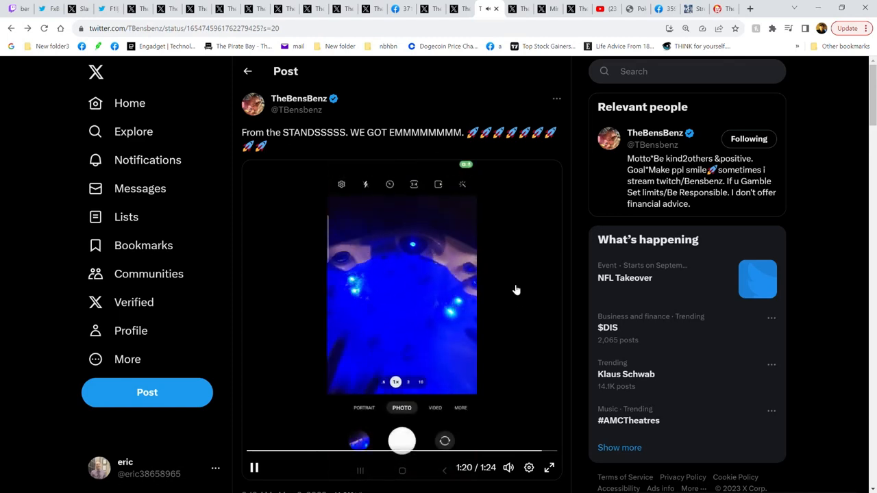
mouse_move(472, 178)
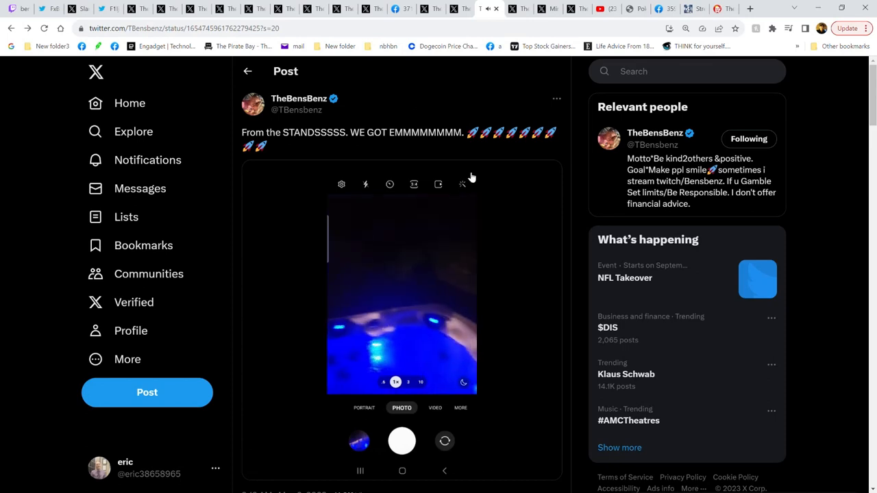
Step: Play the 'WE GOT EMMMMMMMM' $197,200 win video through to 1:24
left_click(401, 288)
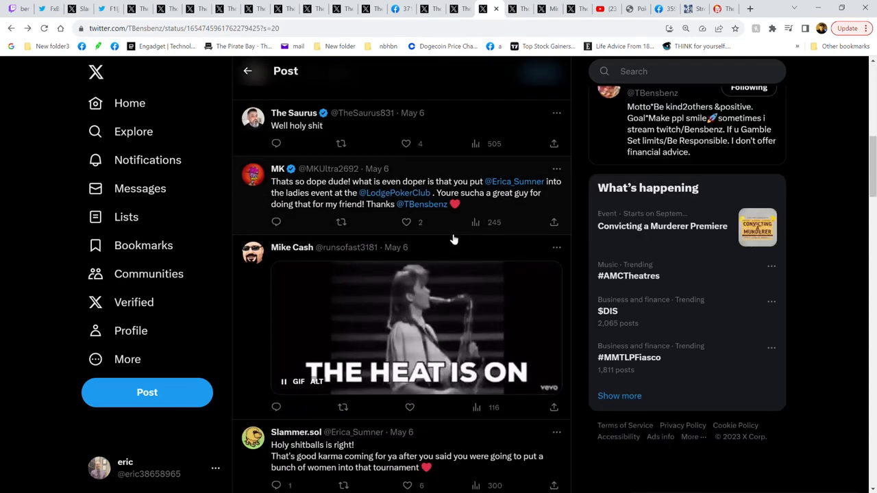
Step: Scroll down through the reply GIFs and comments under the $197,200 win post
scroll("down", 3)
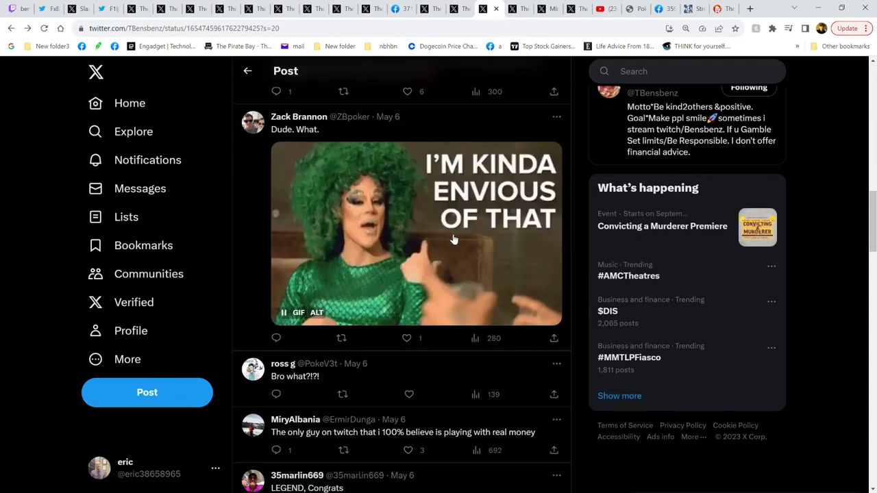
scroll("down", 3)
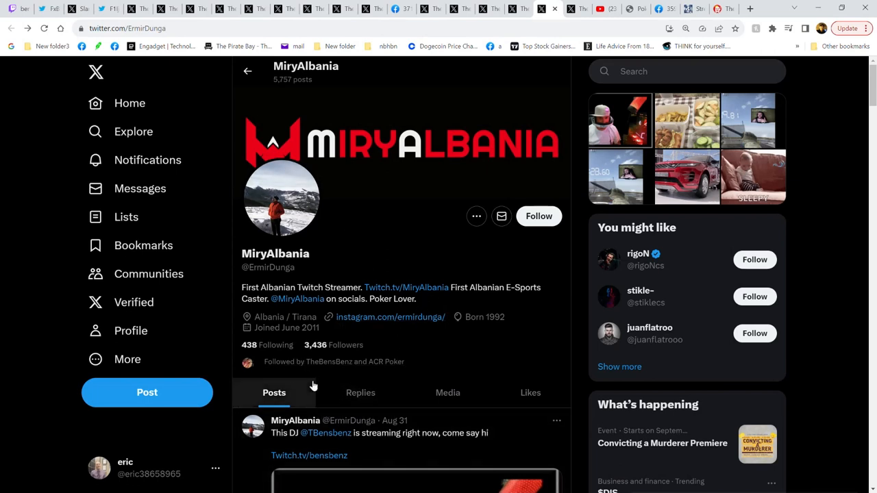
mouse_move(386, 366)
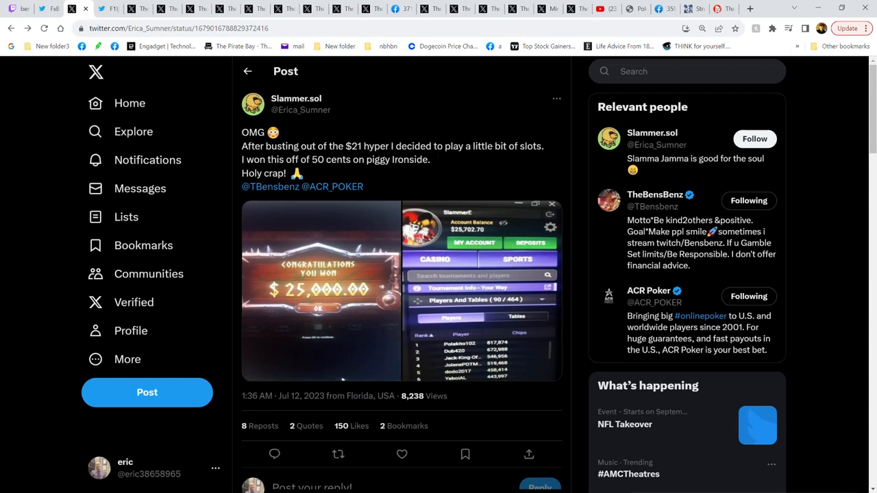
mouse_move(393, 339)
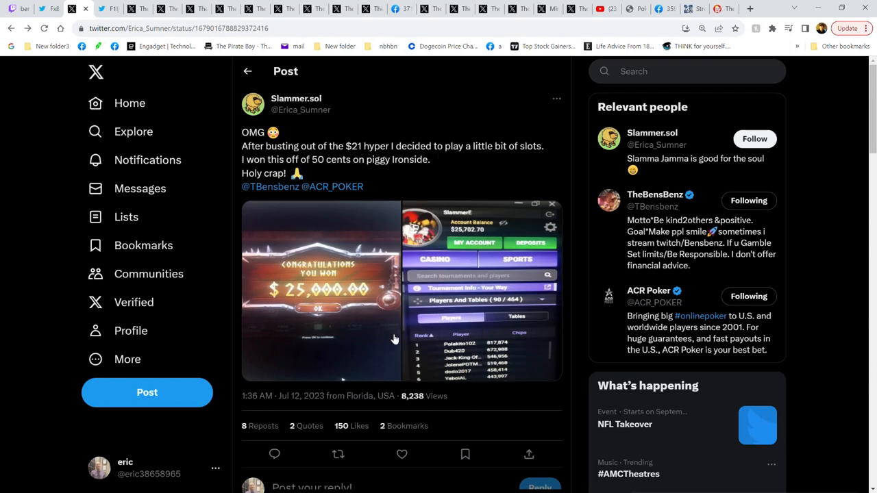
mouse_move(378, 323)
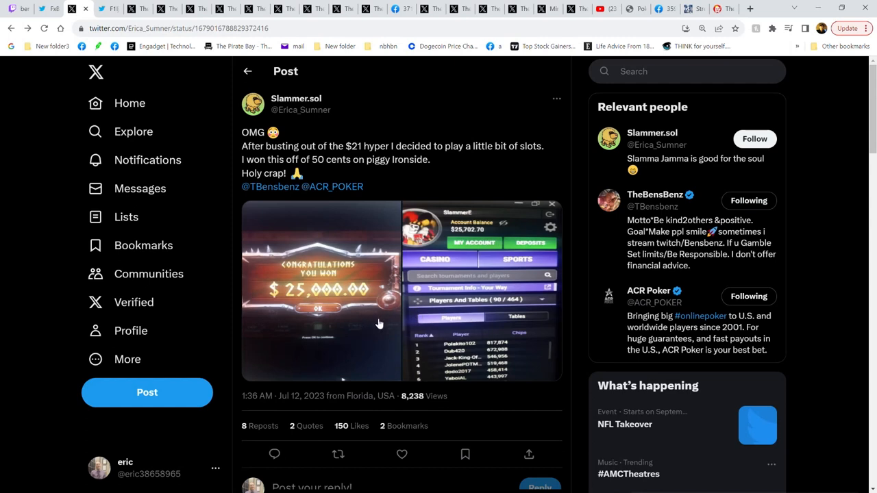
mouse_move(320, 297)
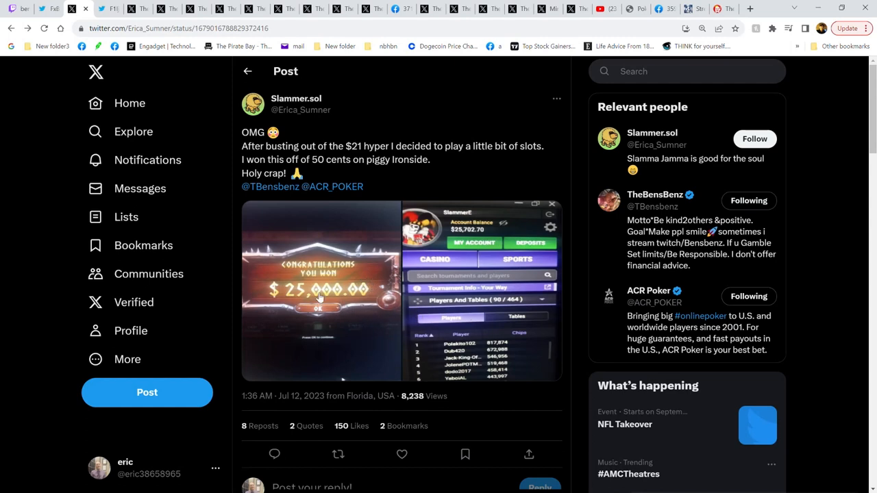
mouse_move(274, 193)
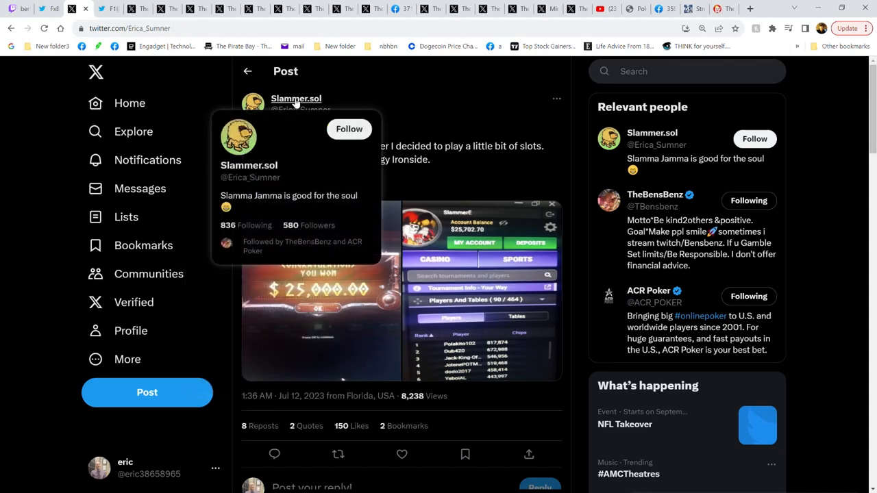
Step: Open TheBensBenz's post about turning 50 cents into $25,000 on Piggy Ironside
left_click(295, 98)
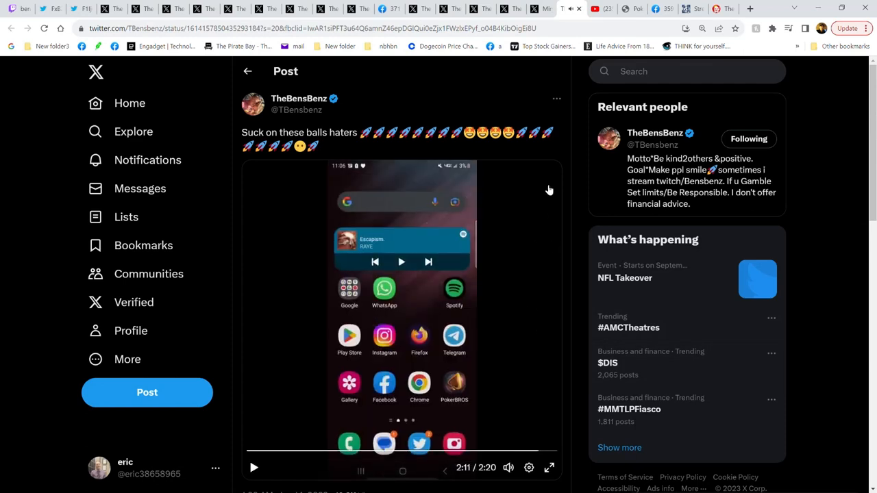
mouse_move(530, 234)
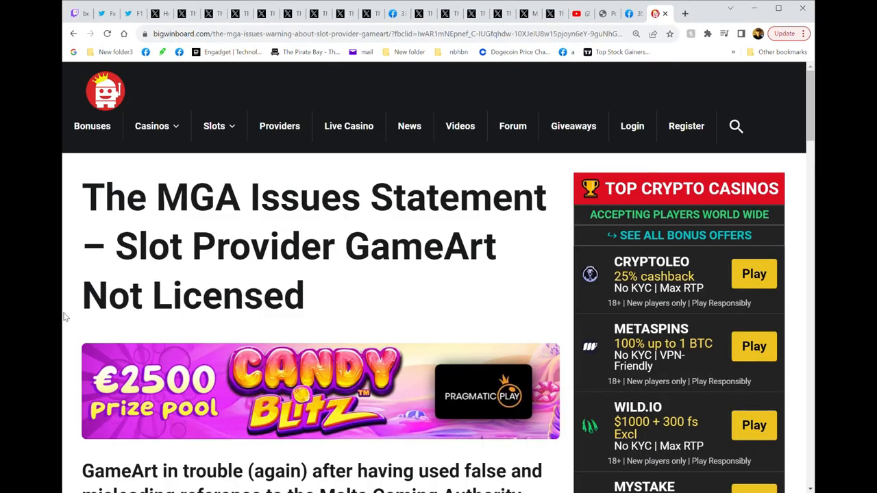
mouse_move(512, 126)
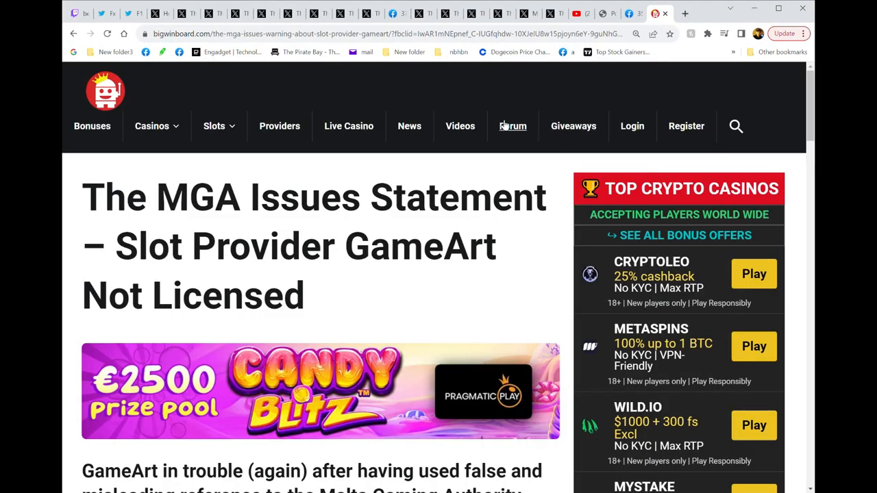
mouse_move(373, 289)
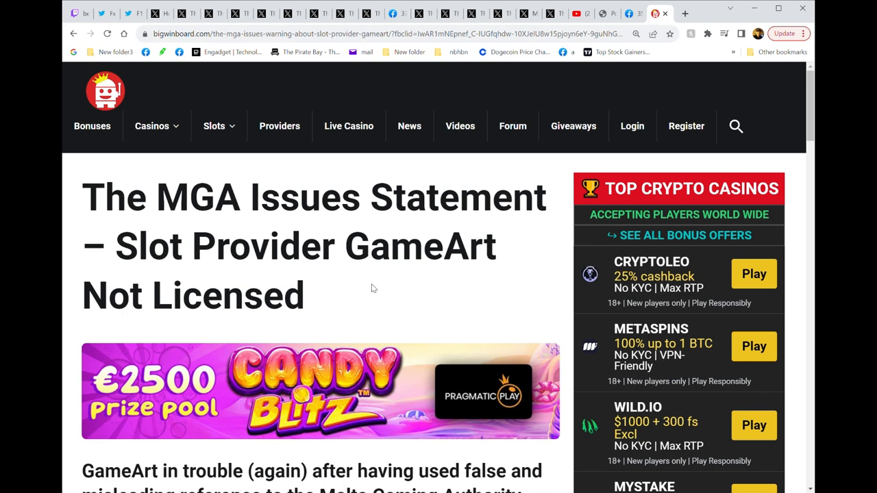
mouse_move(337, 283)
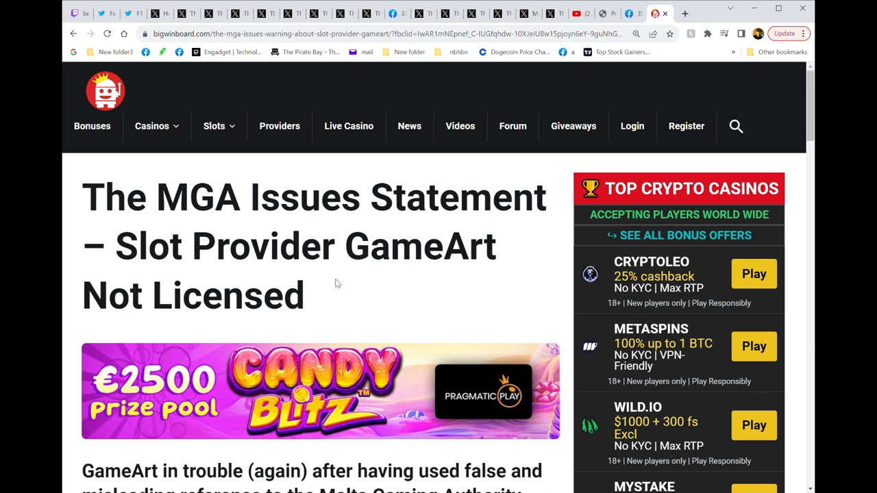
mouse_move(350, 298)
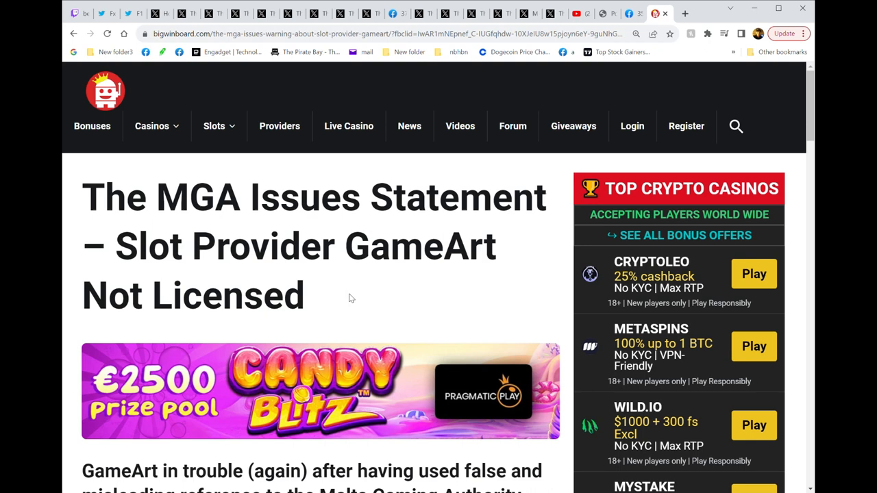
Step: Scroll the MGA article and highlight the statement denying any connection with GameArt
scroll("down", 3)
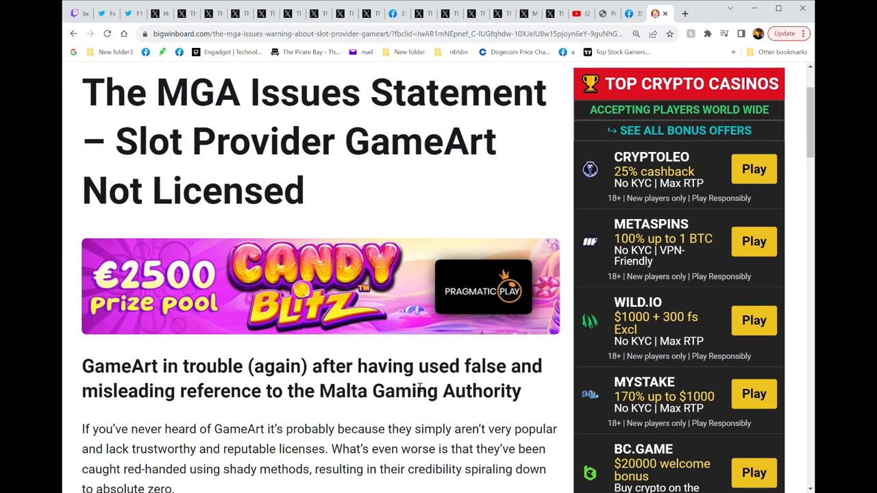
mouse_move(280, 414)
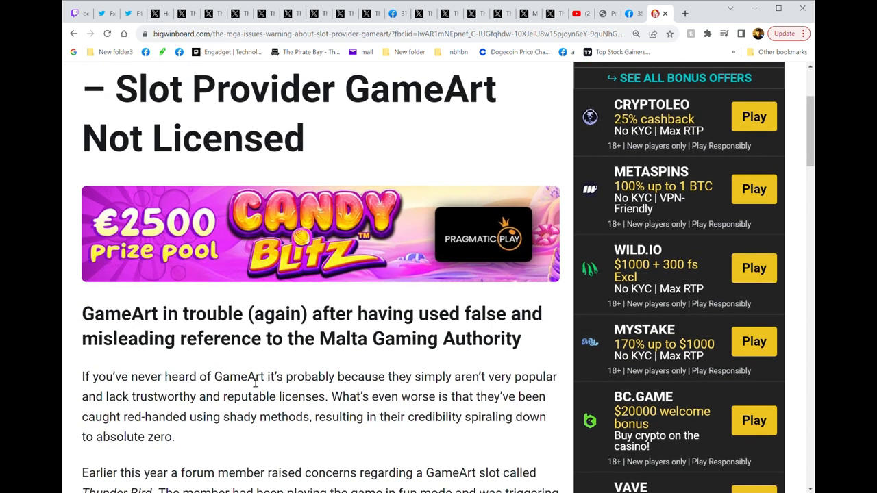
mouse_move(352, 422)
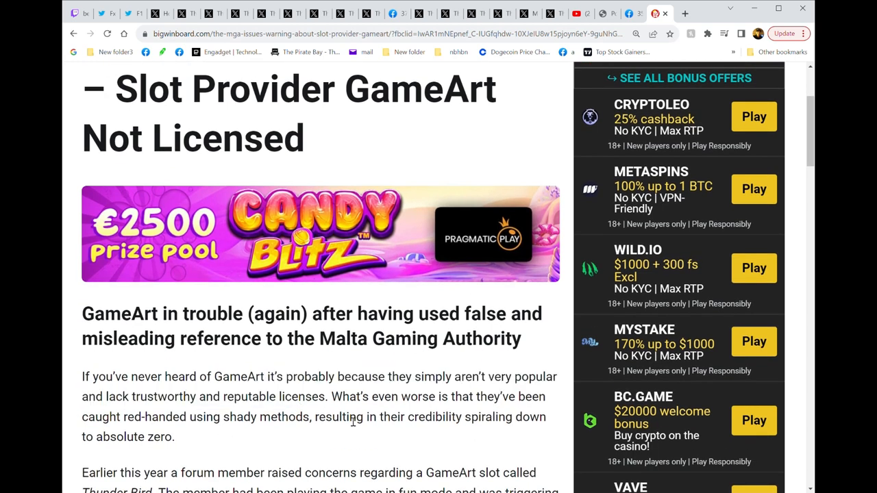
mouse_move(347, 427)
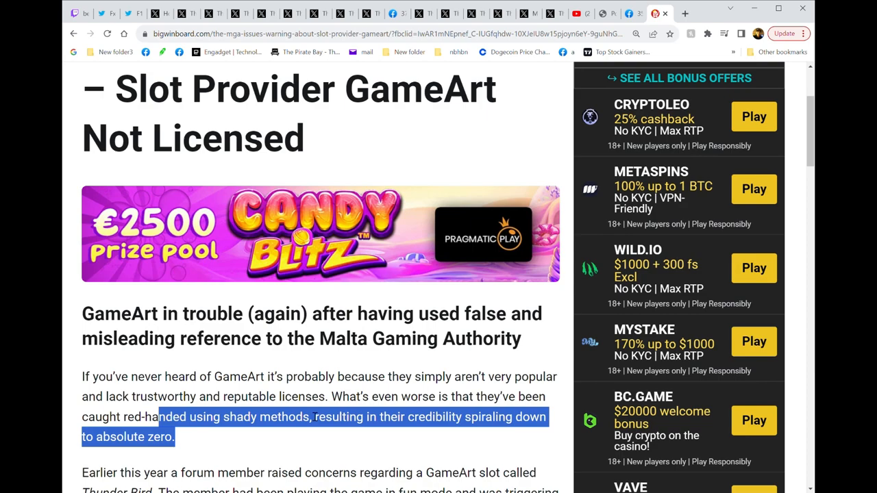
scroll("down", 3)
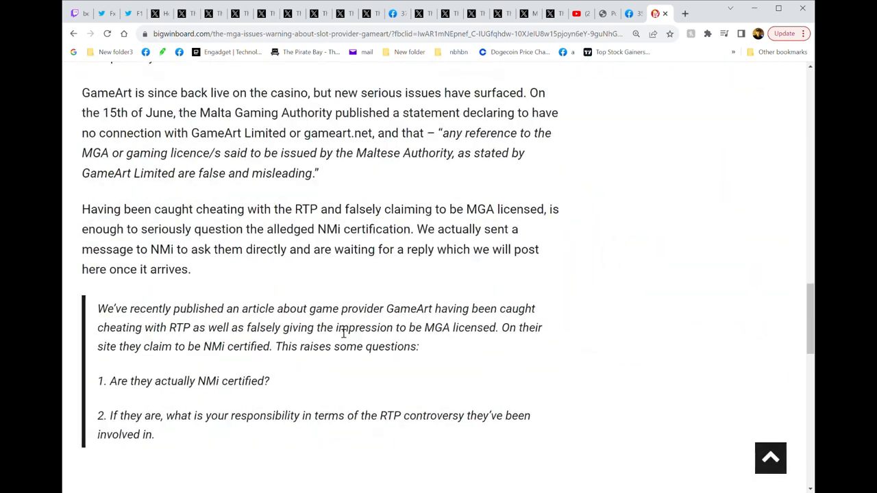
scroll("up", 3)
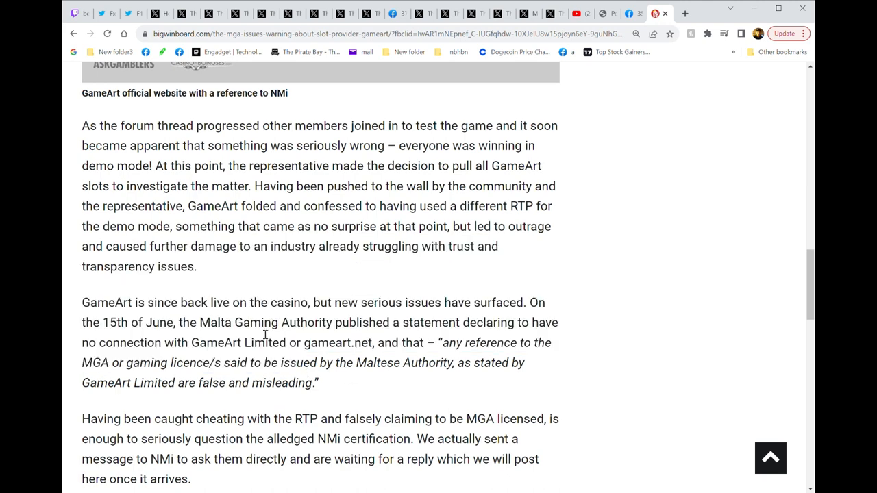
left_click_drag(264, 323, 555, 343)
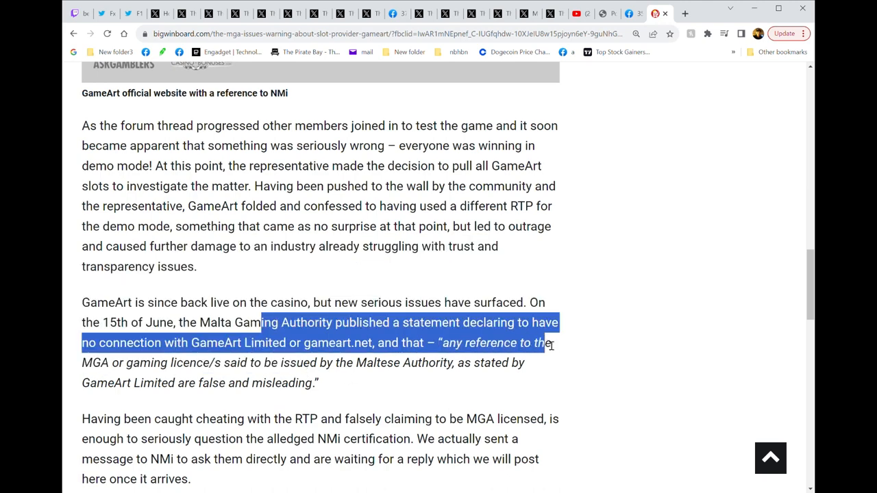
left_click_drag(548, 342, 541, 363)
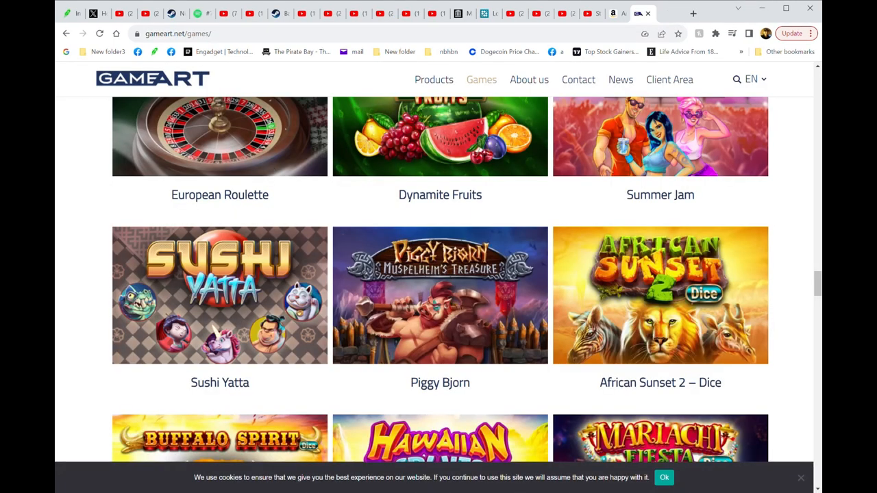
mouse_move(818, 365)
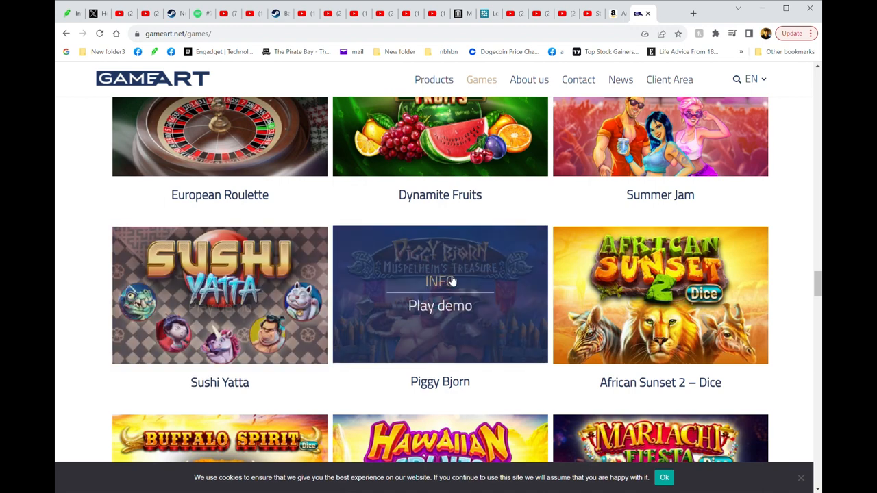
mouse_move(593, 385)
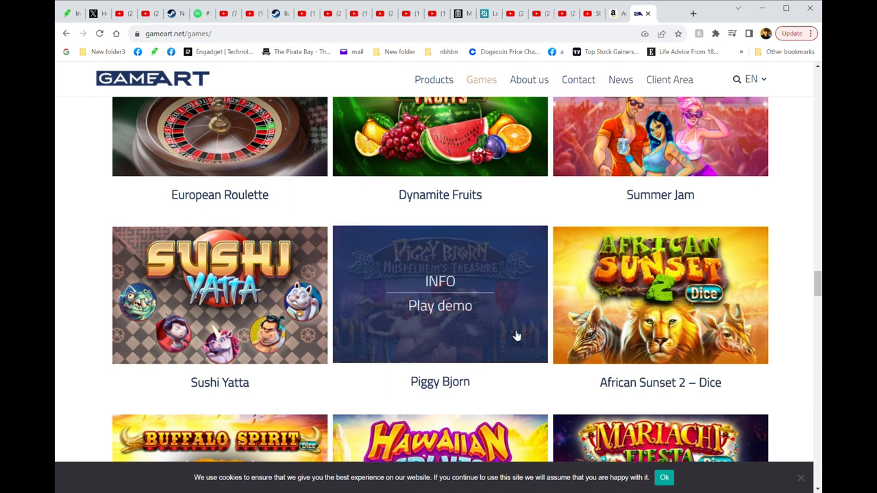
mouse_move(487, 335)
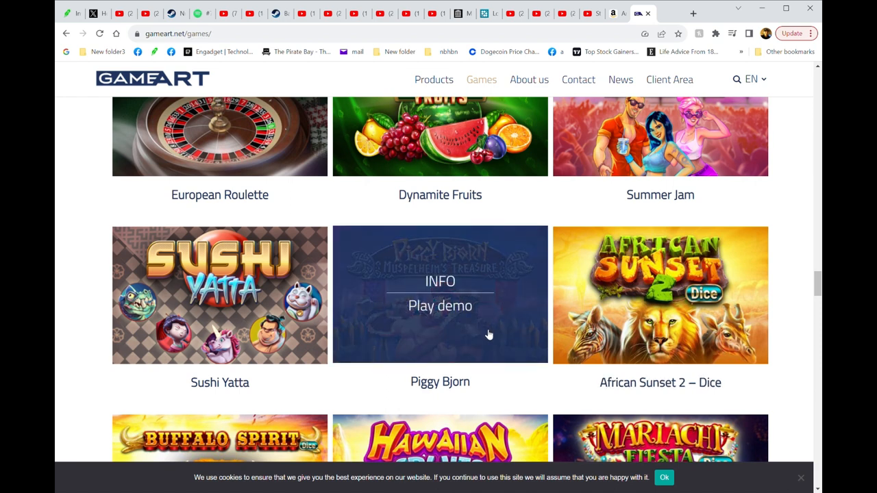
mouse_move(470, 339)
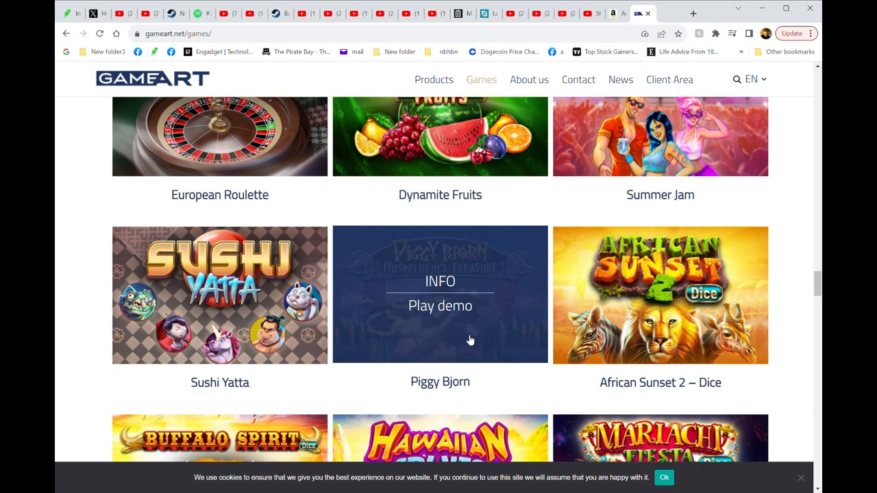
Step: Scroll GameArt's games page down to its last titles, such as Queen Of The Seas and Castle Blood
scroll("down", 3)
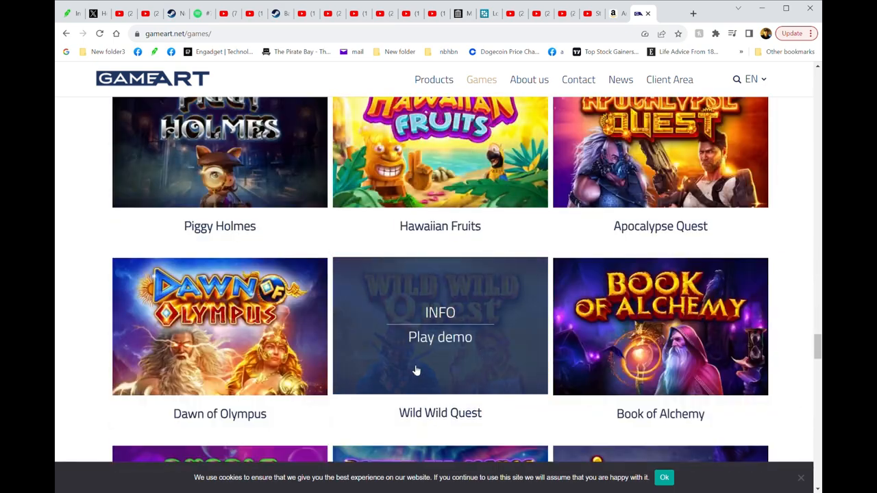
scroll("down", 3)
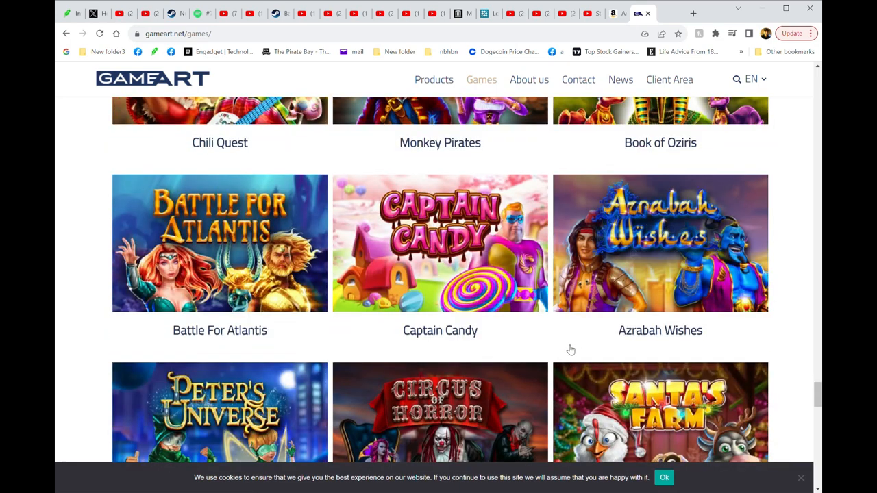
scroll("down", 3)
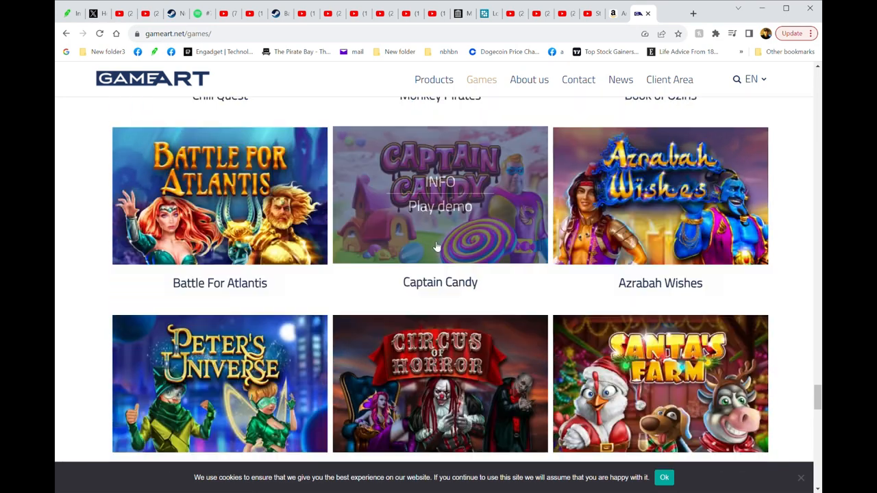
scroll("down", 3)
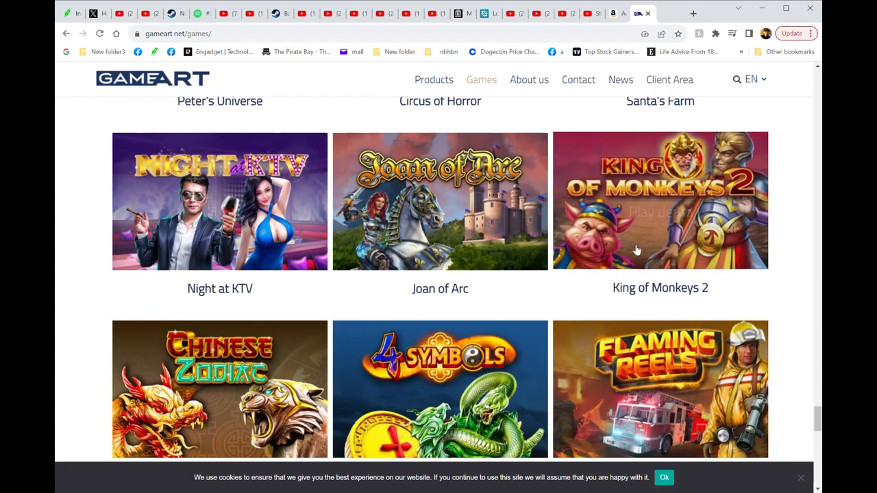
scroll("down", 3)
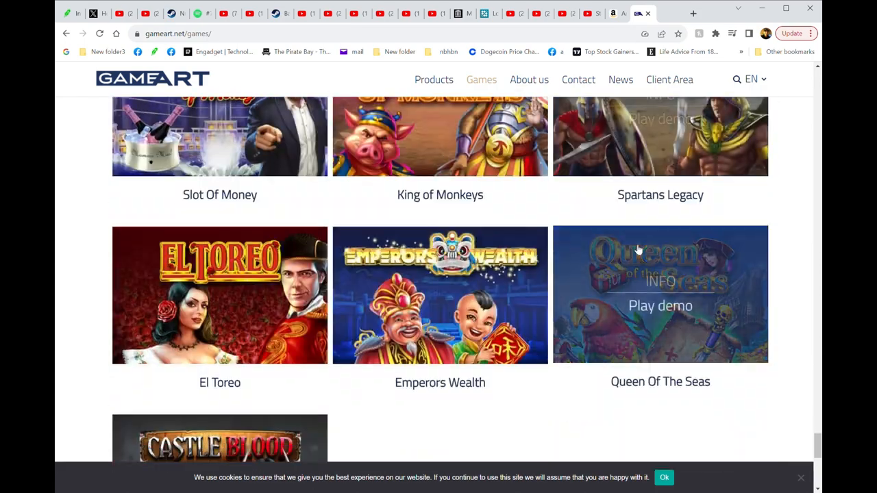
scroll("down", 3)
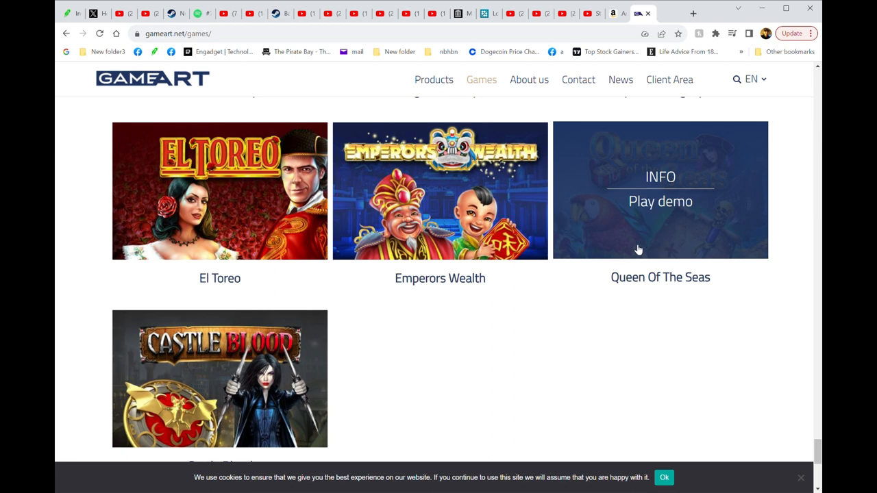